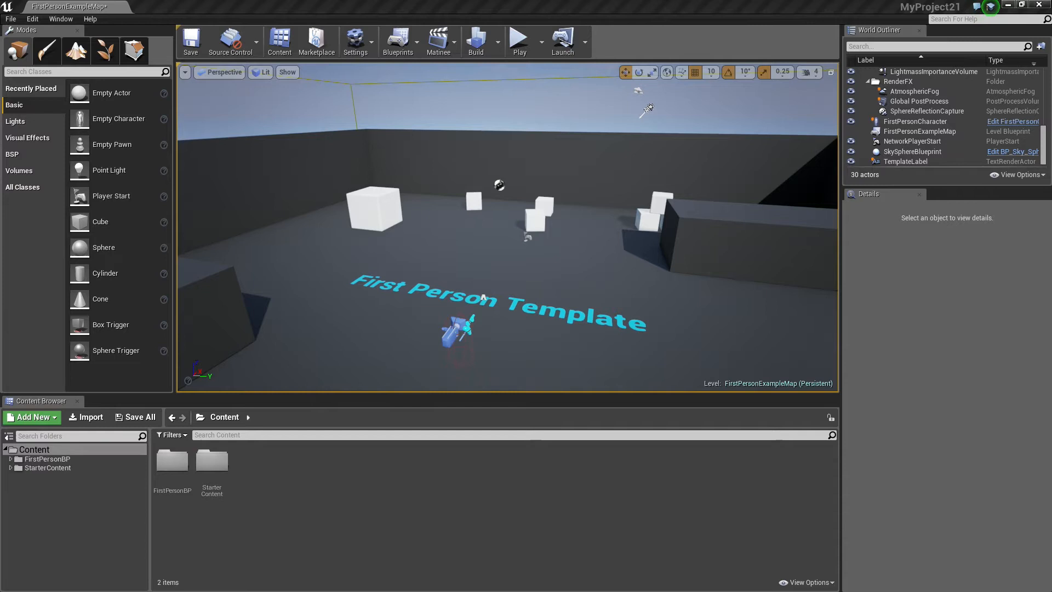
mouse_move(621, 336)
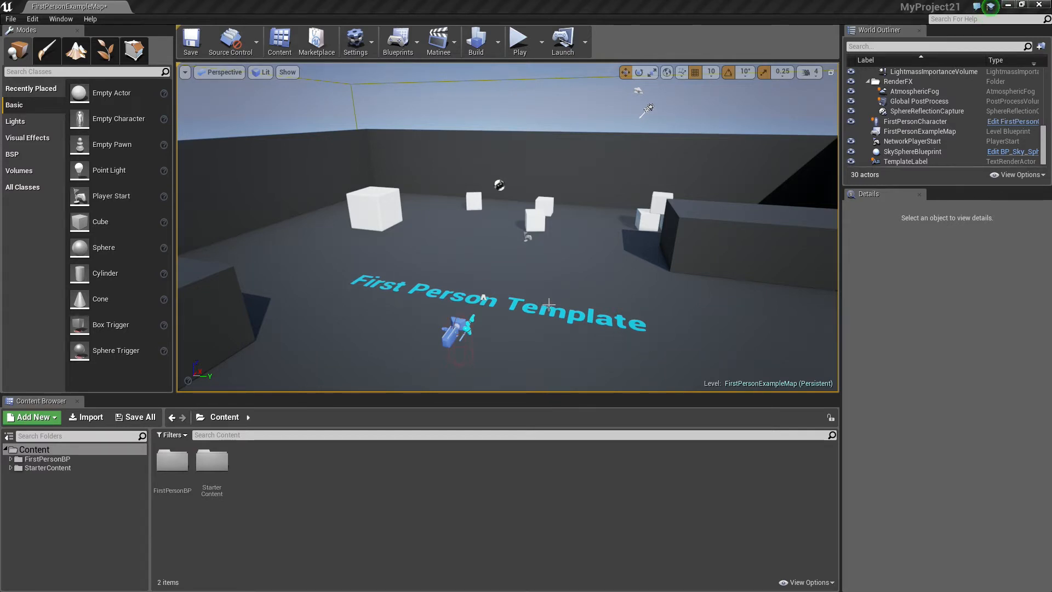
mouse_move(414, 282)
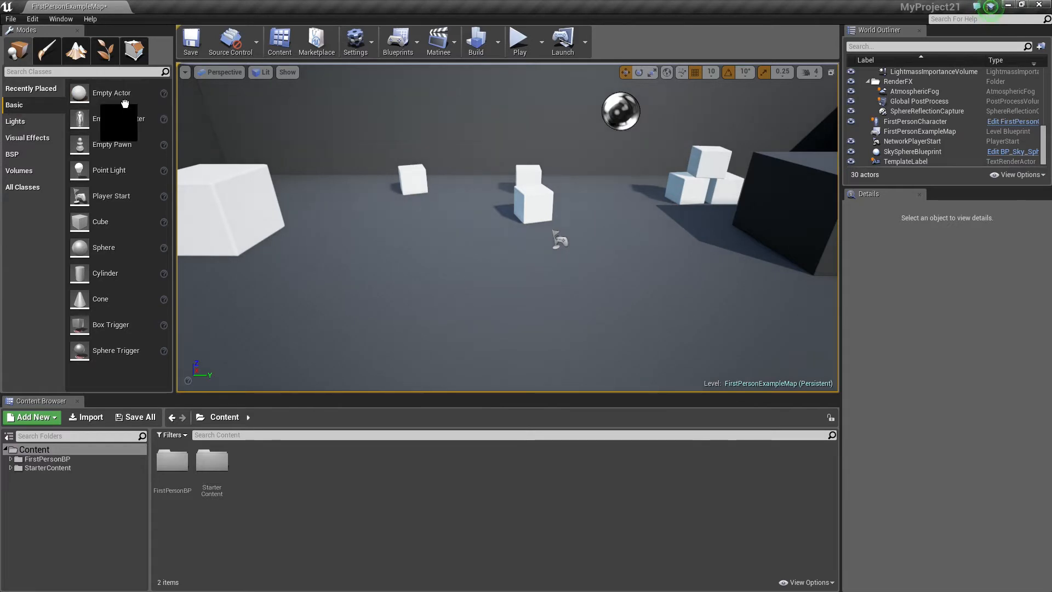
Place an Empty Actor in the level and add a Scene component as its root.
left_click(112, 93)
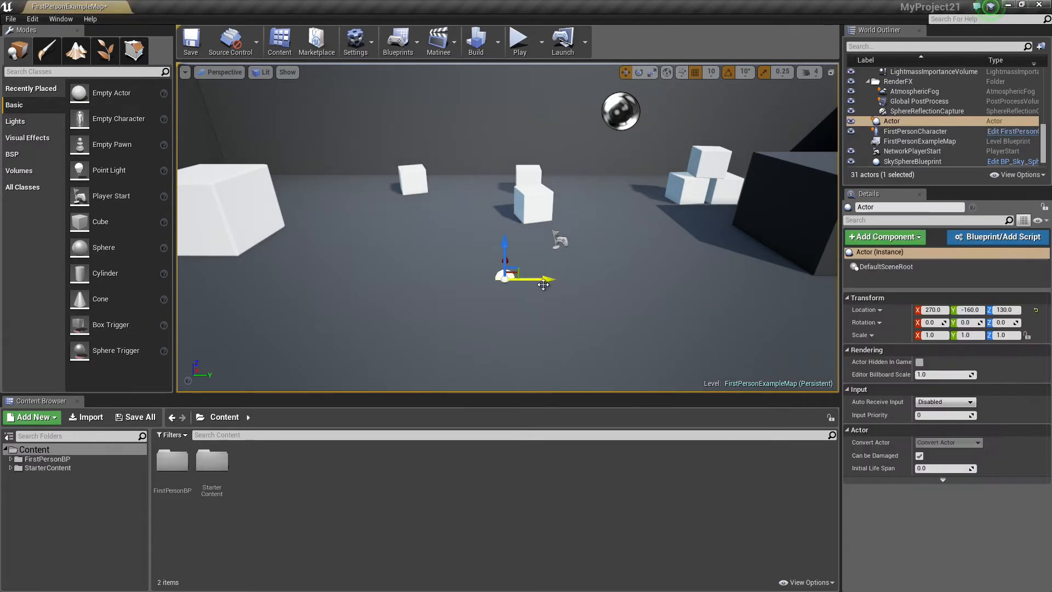
mouse_move(885, 237)
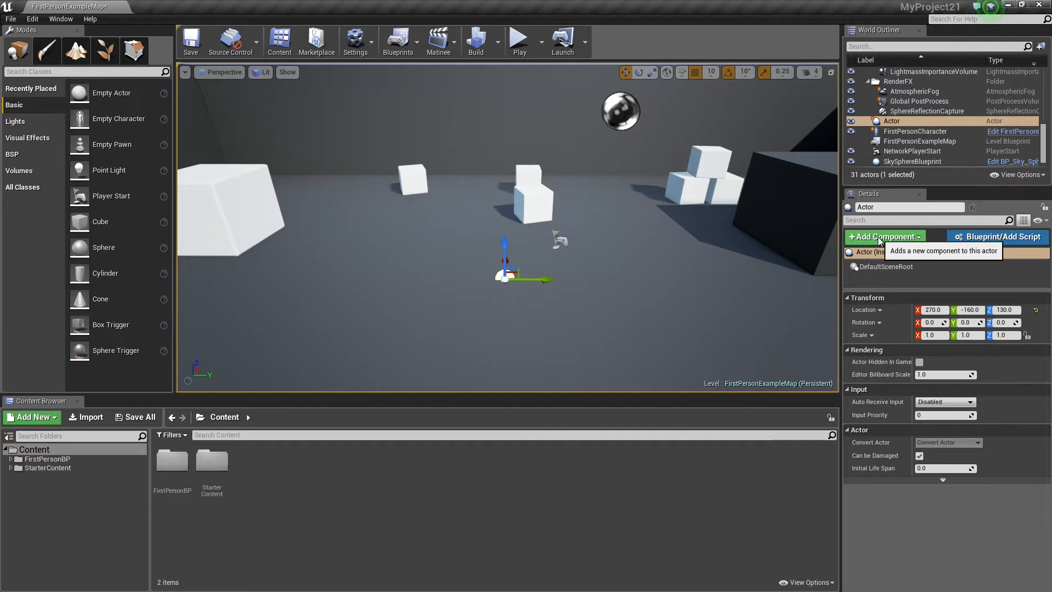
left_click(885, 236)
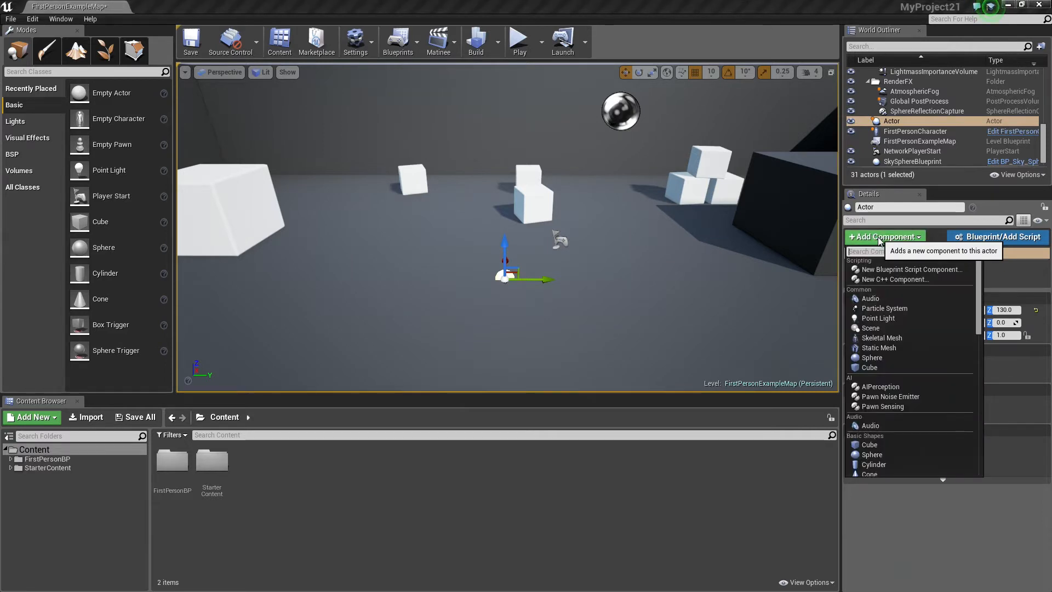
type("scene")
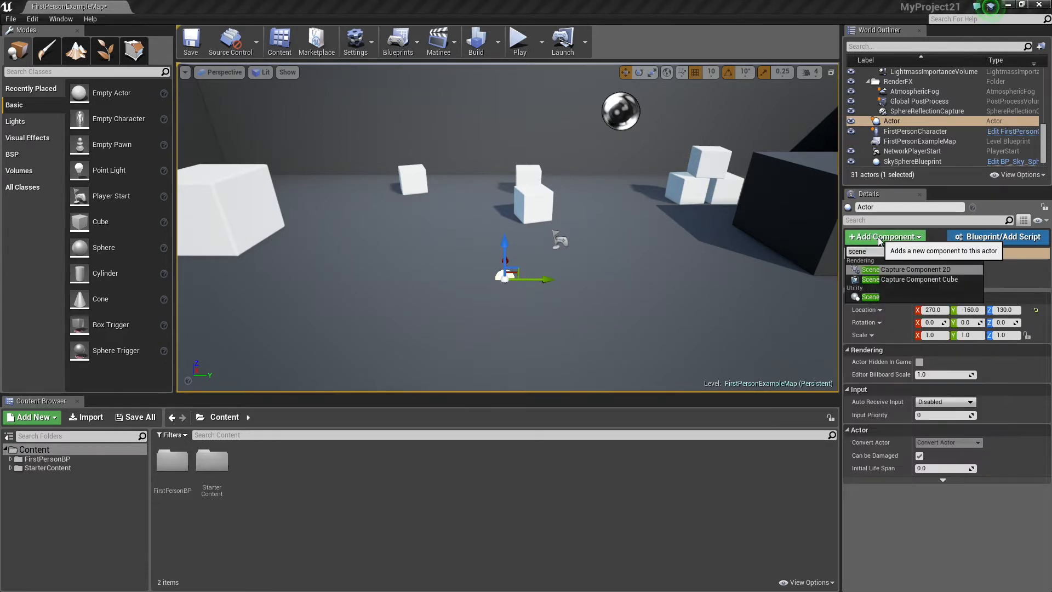
left_click(870, 297)
type("Root")
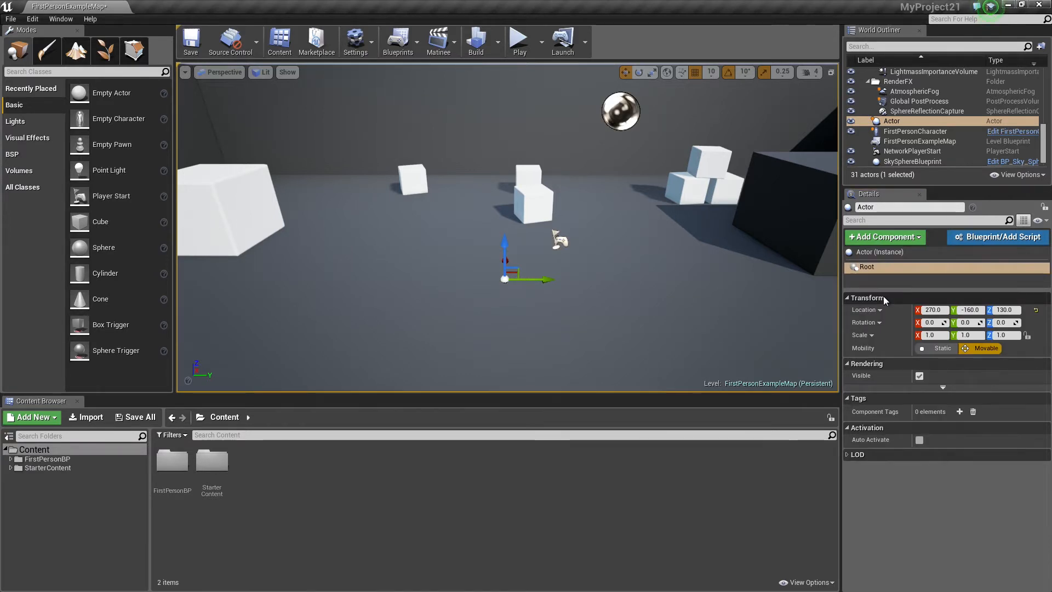
Add a Static Mesh component beneath the actor's root.
left_click(885, 237)
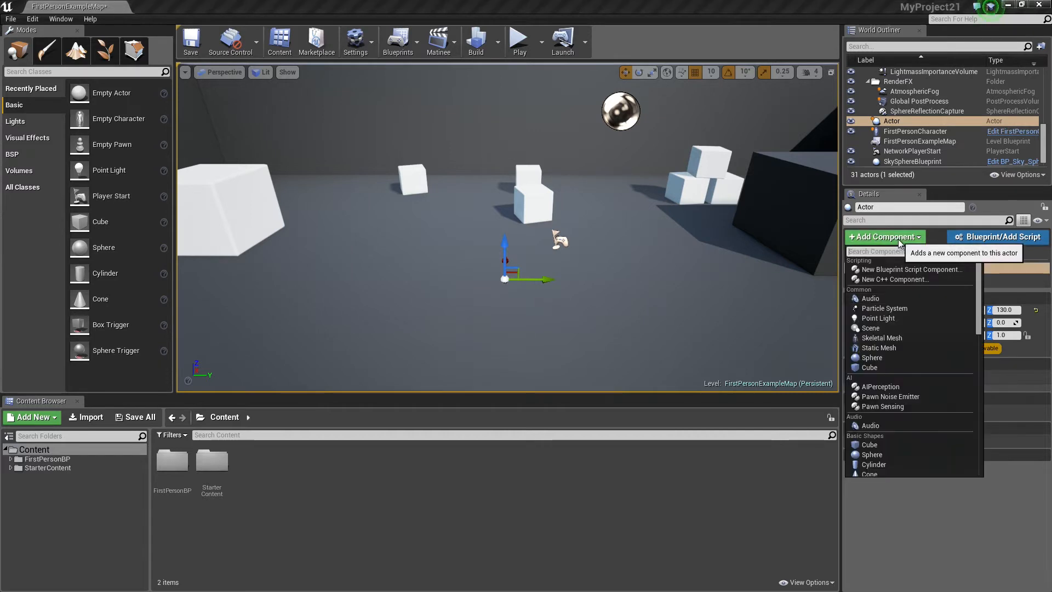
type("static mesh")
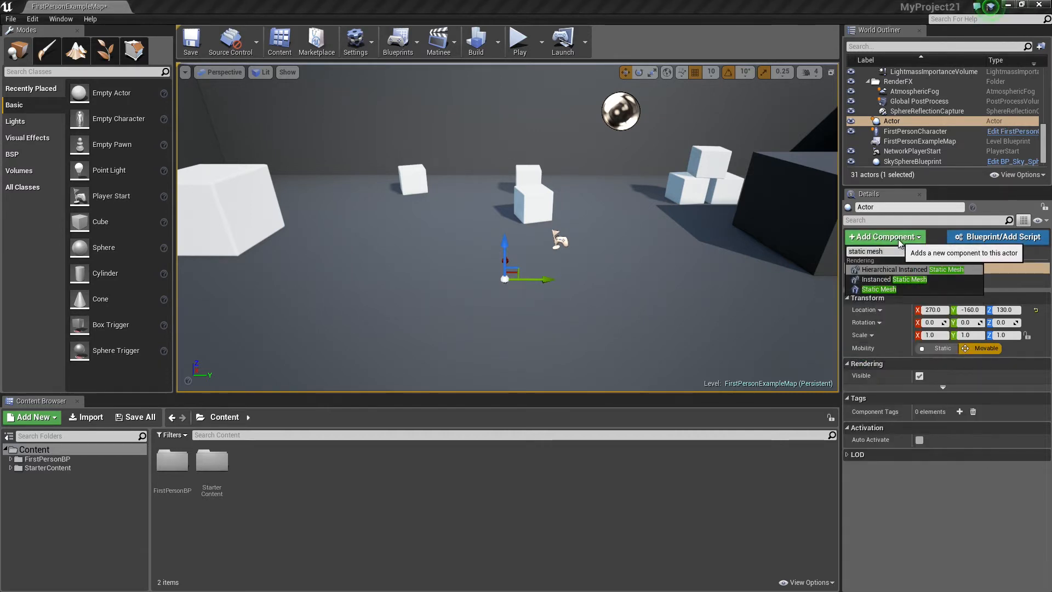
left_click(879, 288)
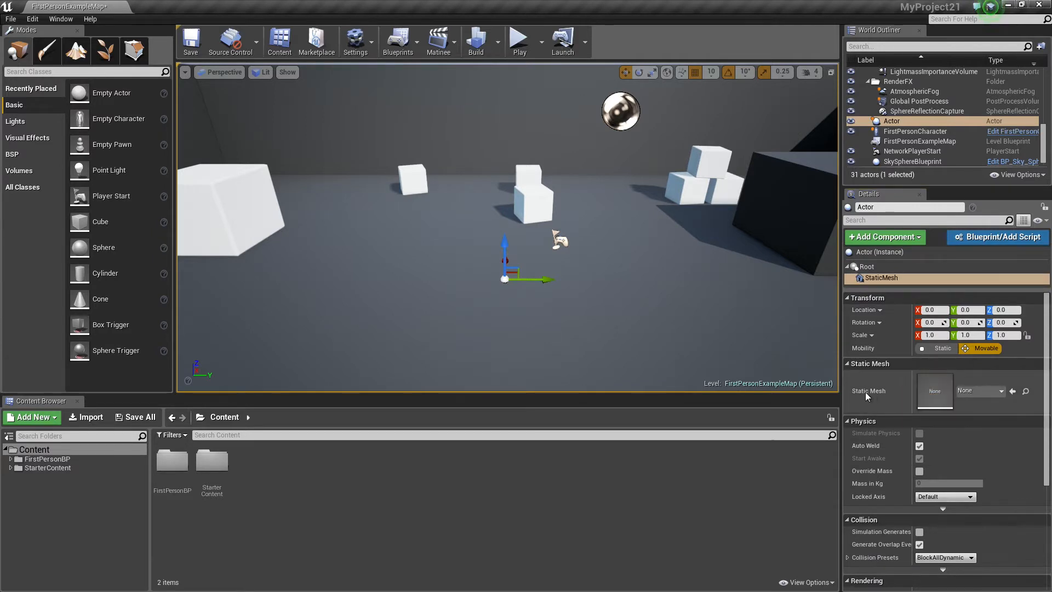
Assign the Shape_Sphere mesh to the actor's Static Mesh component.
left_click(975, 390)
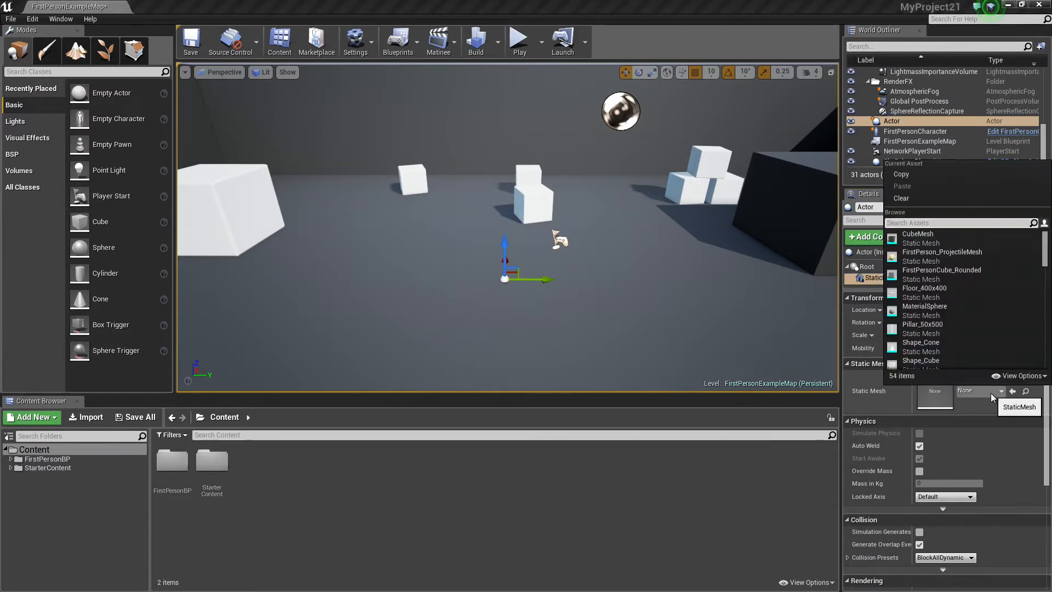
type("sphere")
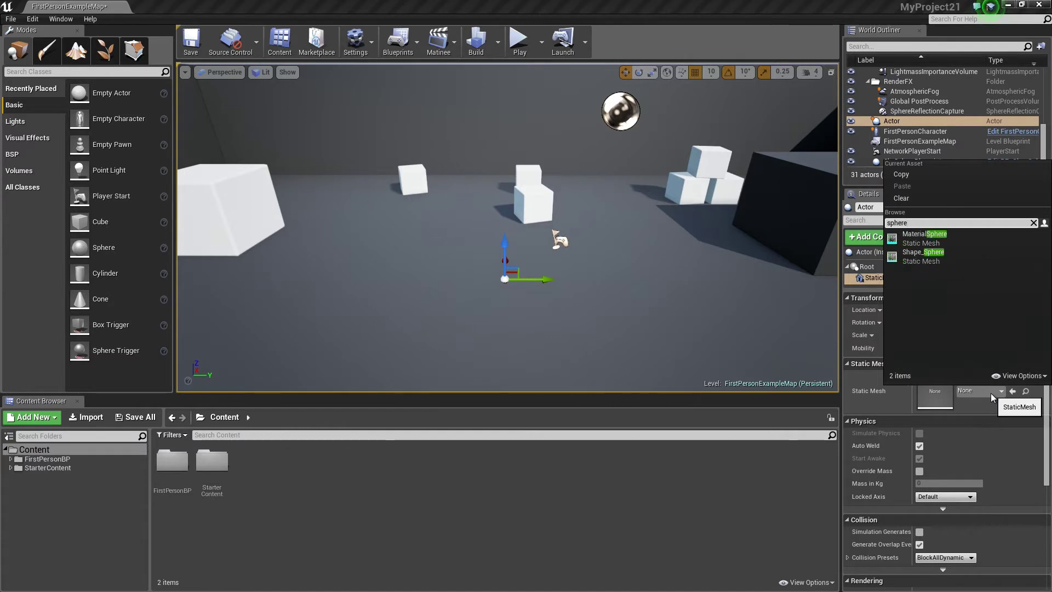
left_click(924, 252)
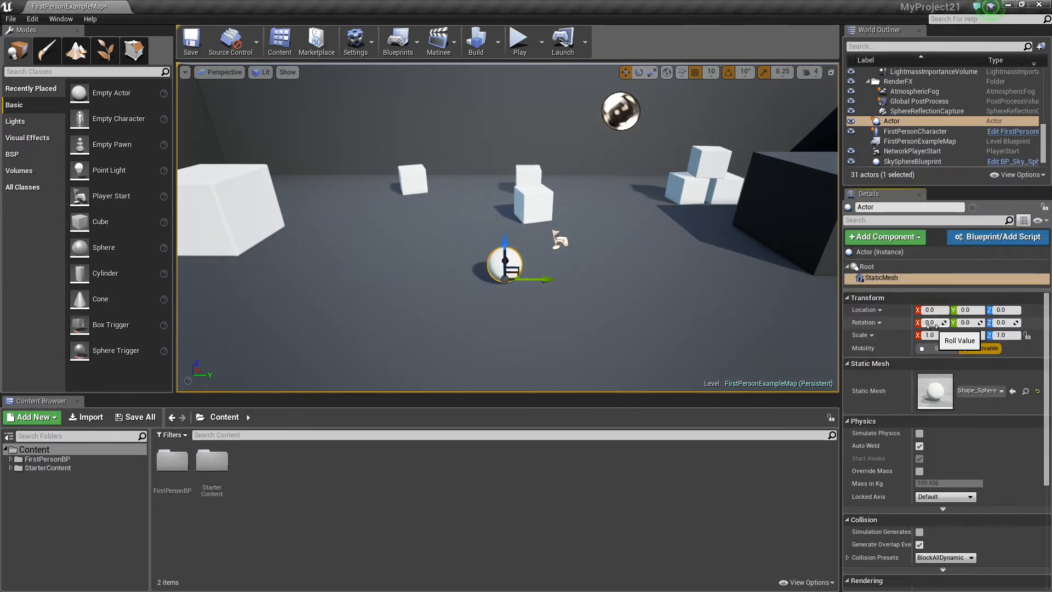
mouse_move(996, 237)
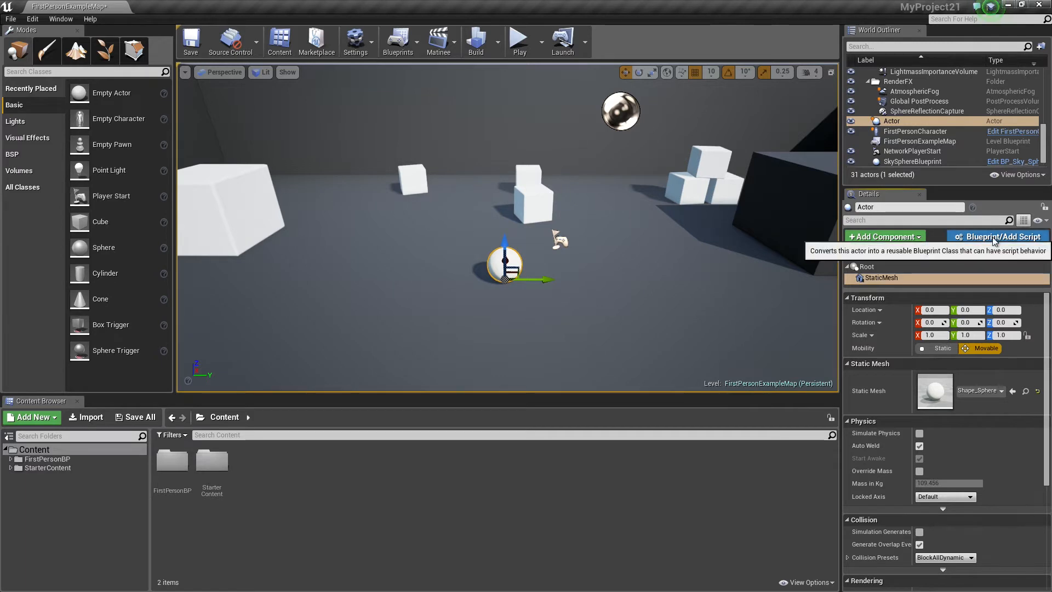
Convert the sphere actor into a Blueprint class named Sphere_Blueprint.
left_click(1000, 236)
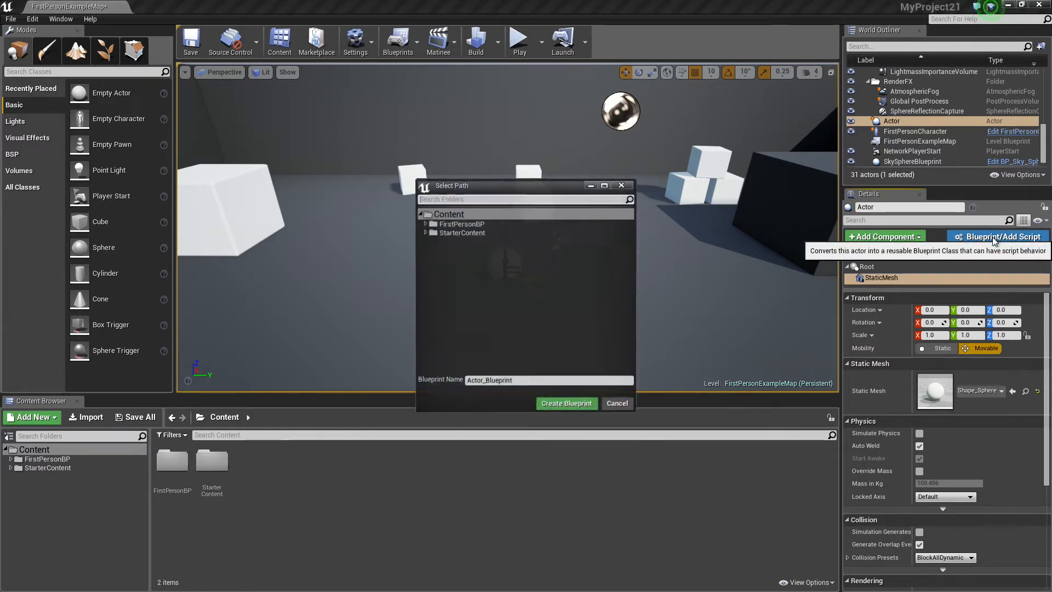
mouse_move(492, 396)
type("Sphe")
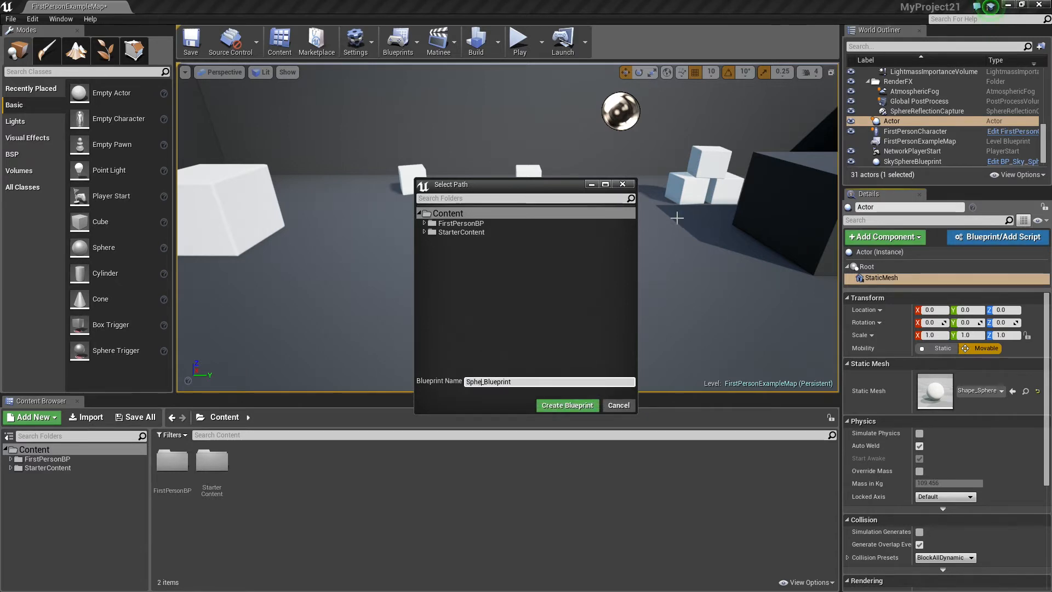
mouse_move(567, 404)
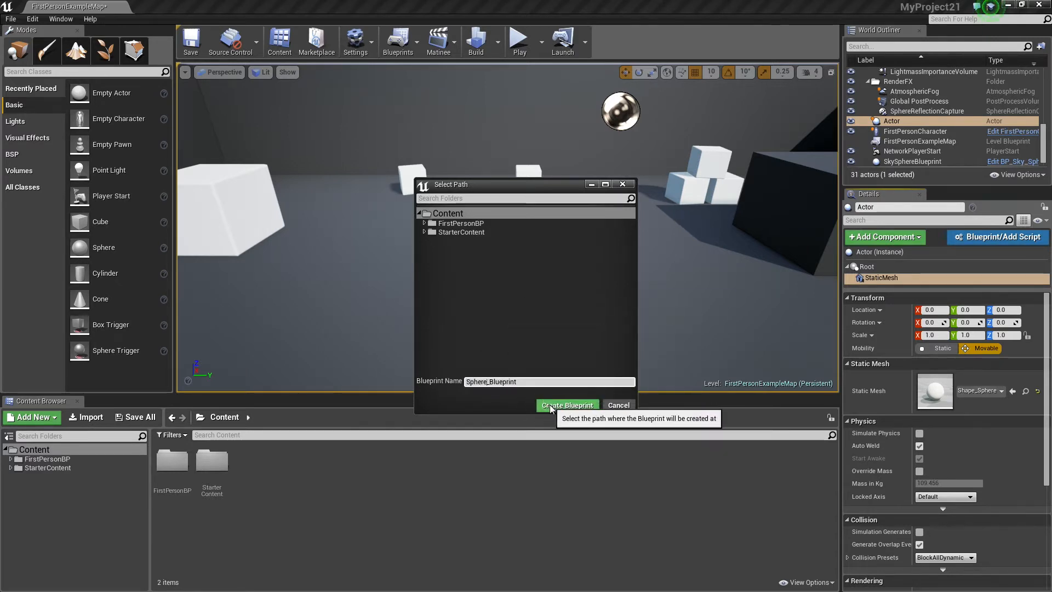
left_click(567, 405)
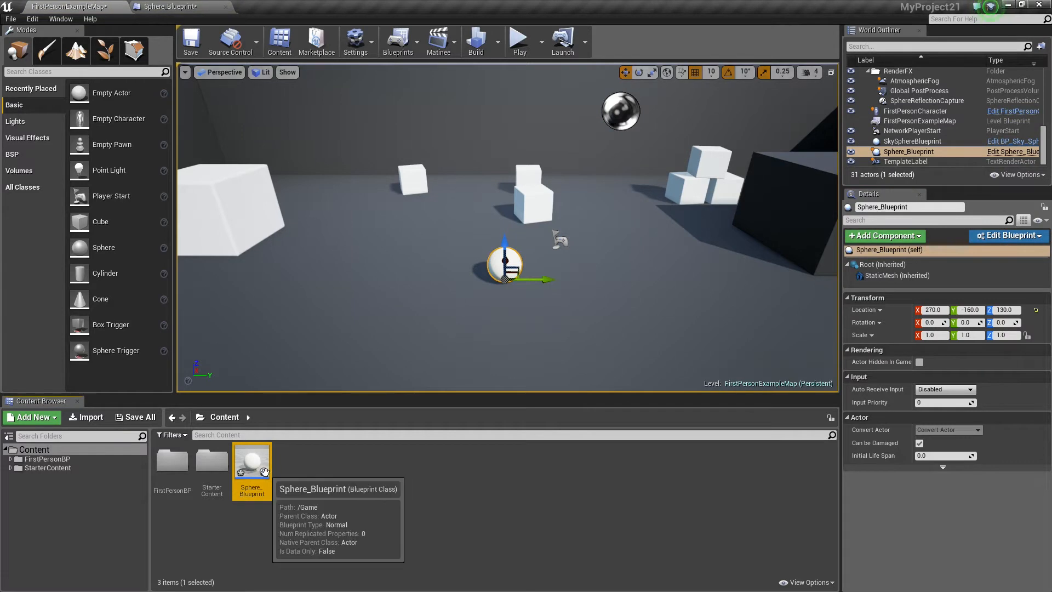
mouse_move(187, 9)
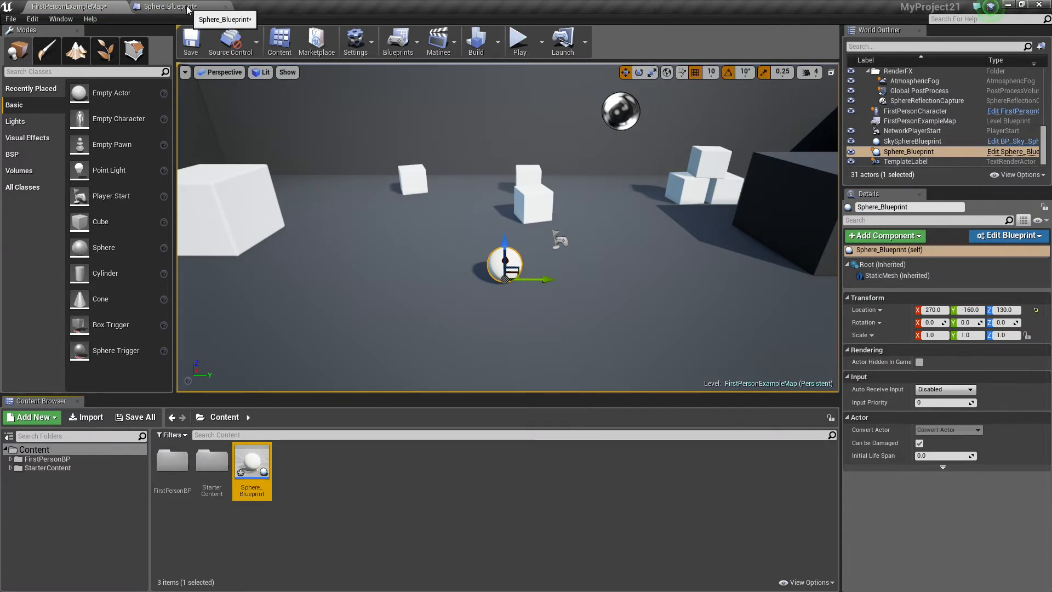
In Sphere_Blueprint, add a new Vector variable named Velocity.
left_click(173, 7)
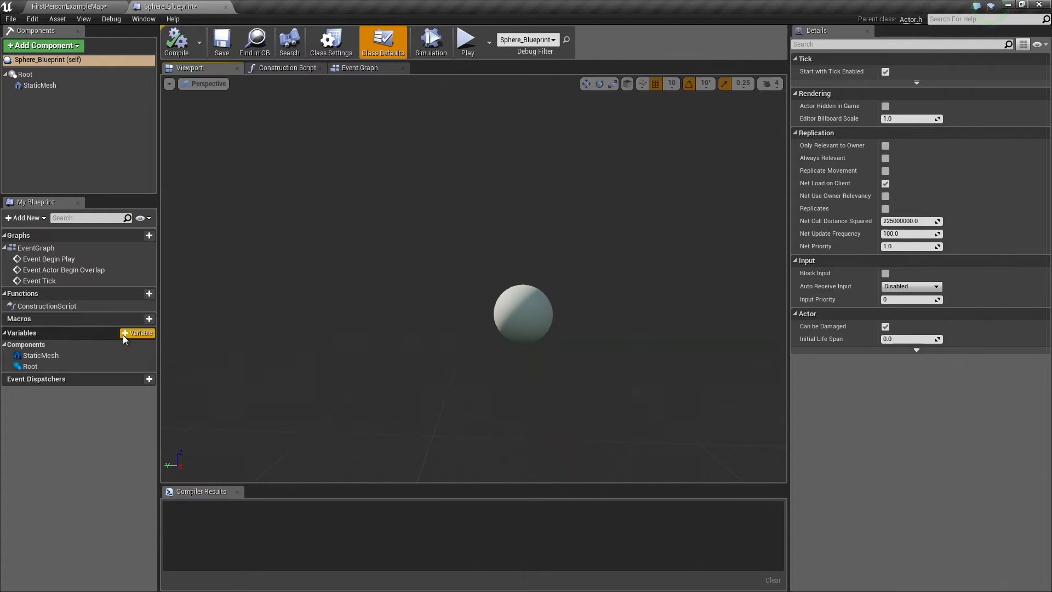
mouse_move(72, 354)
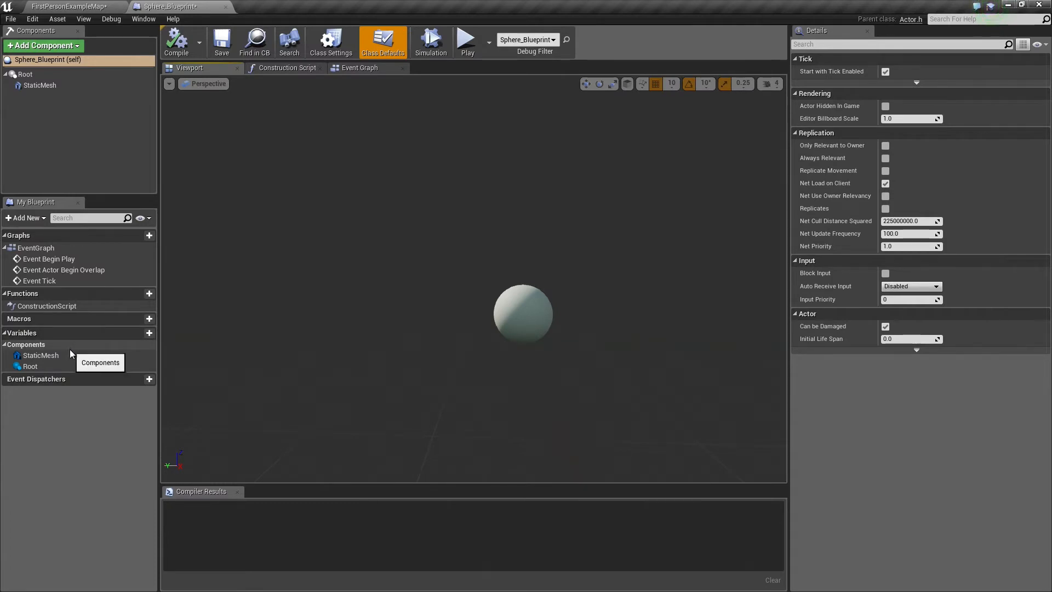
left_click(139, 332)
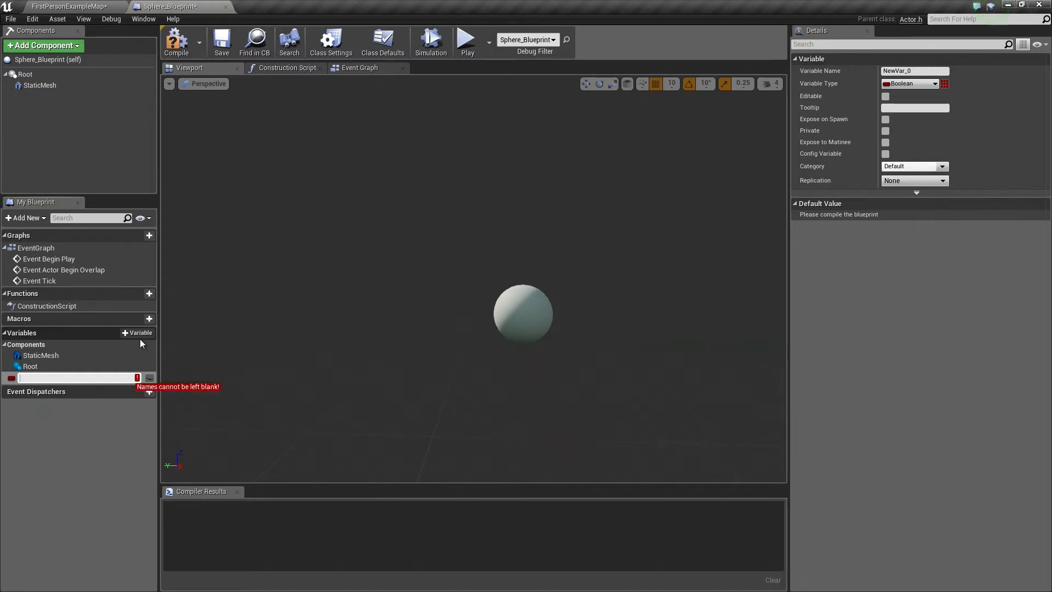
type("Velocity")
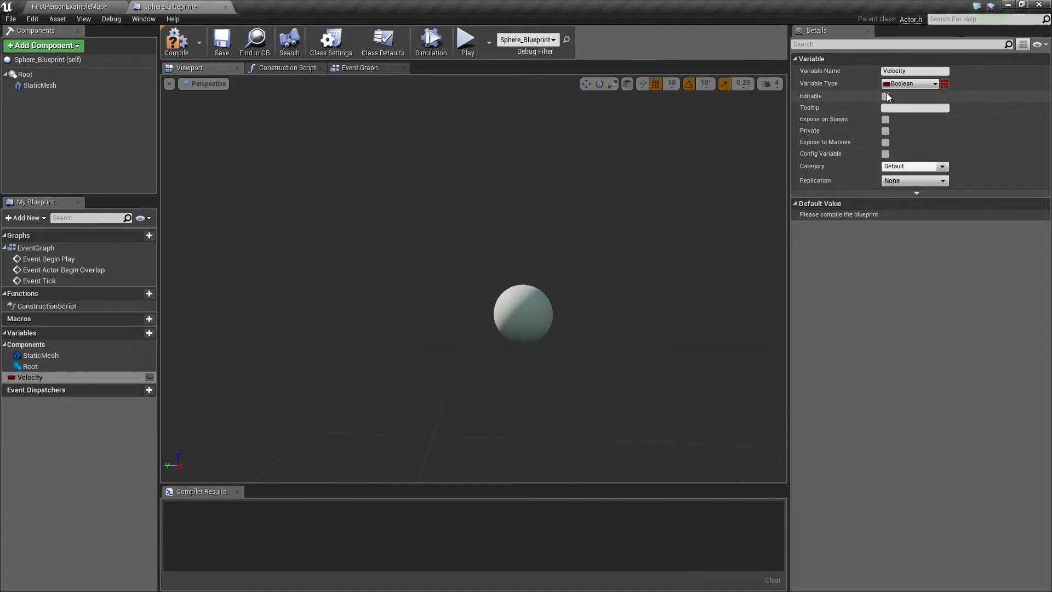
left_click(934, 83)
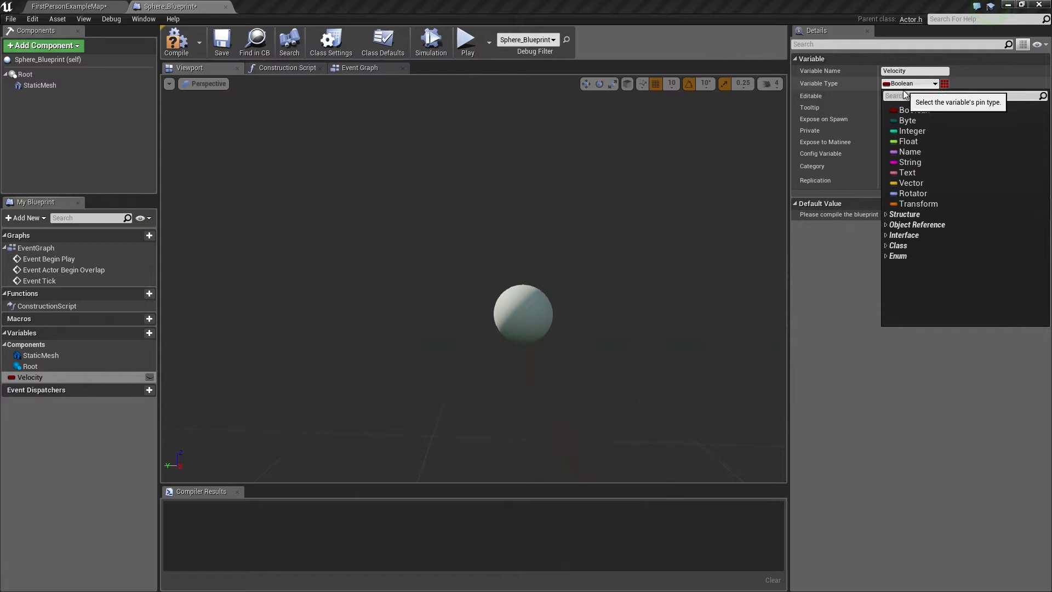
left_click(911, 183)
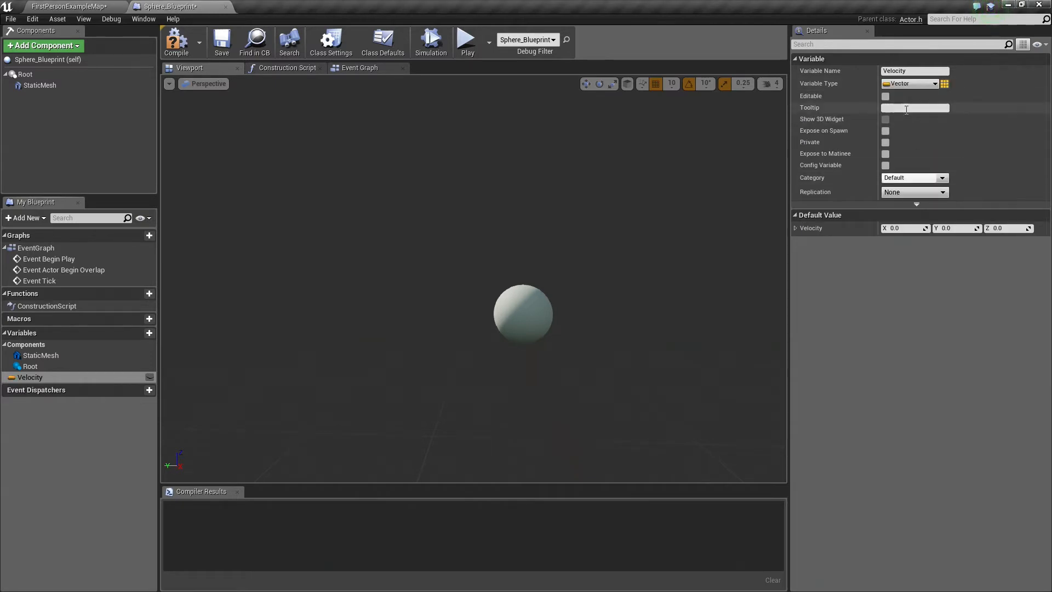
Make Velocity editable and exposed on spawn, then compile the blueprint.
left_click(885, 96)
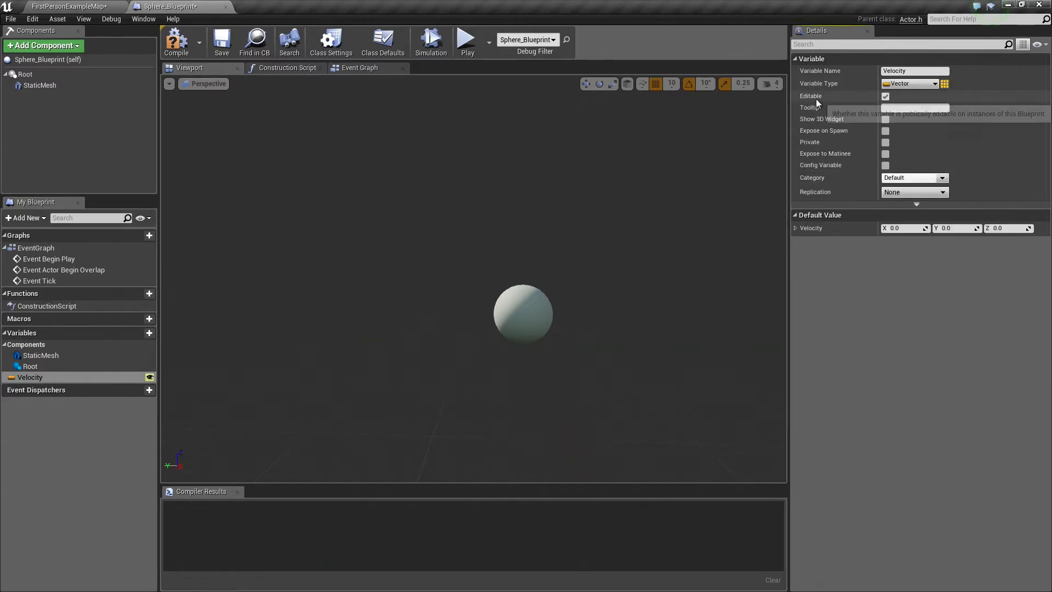
mouse_move(809, 141)
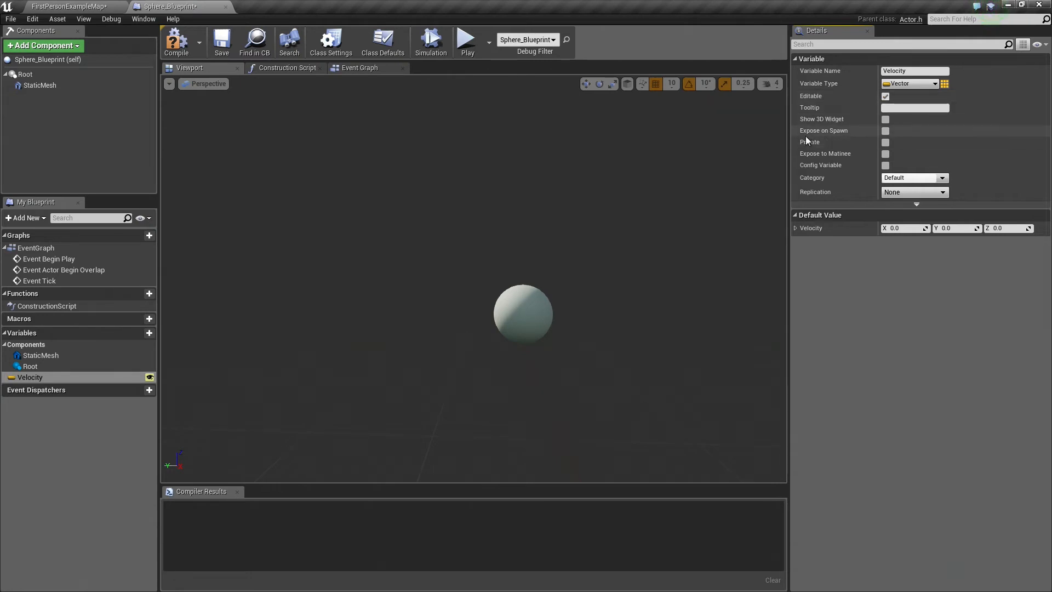
mouse_move(885, 130)
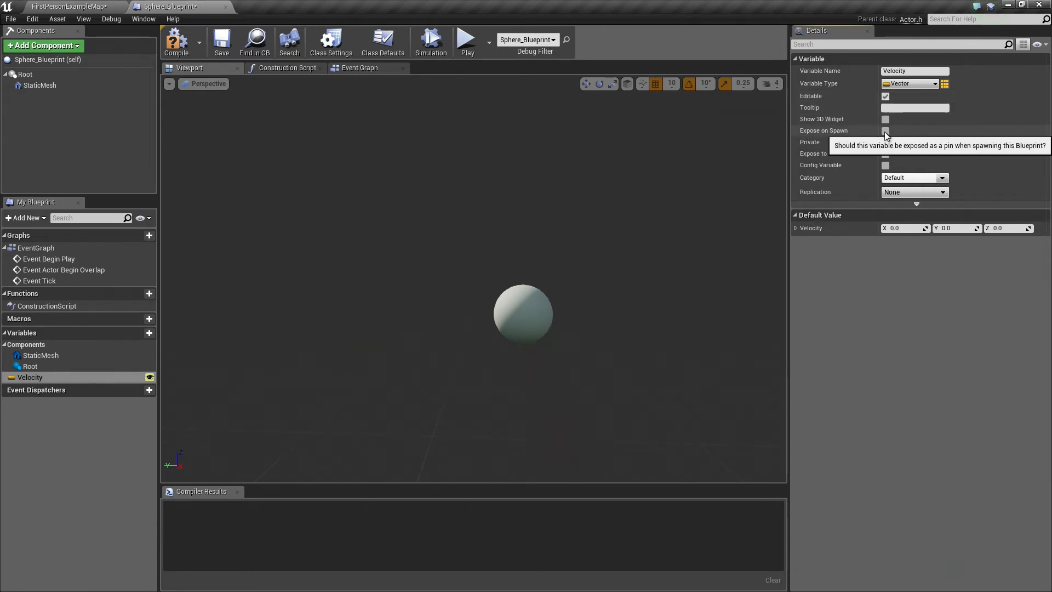
left_click(885, 131)
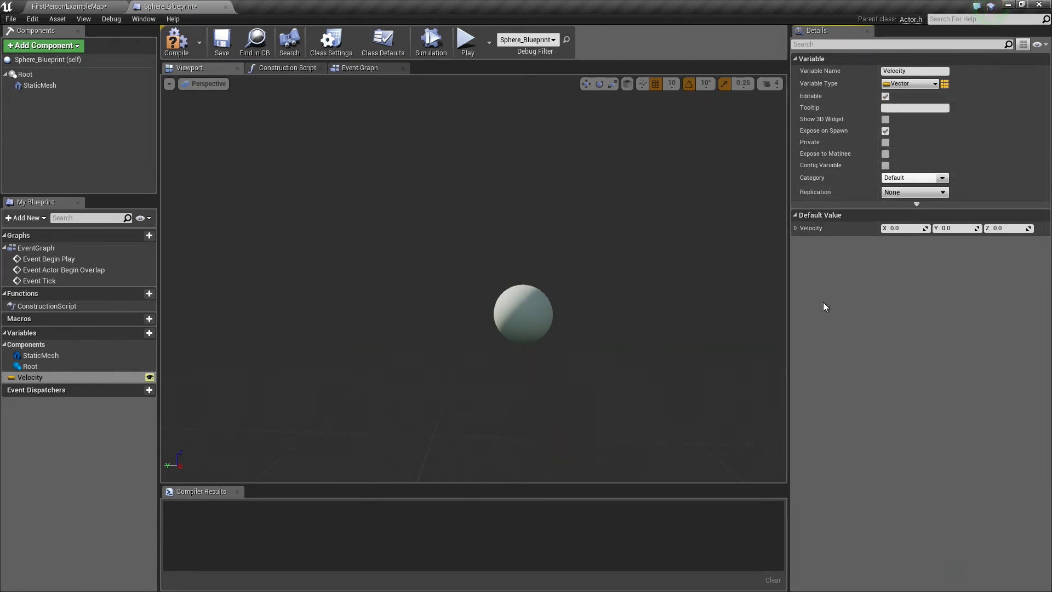
left_click(175, 42)
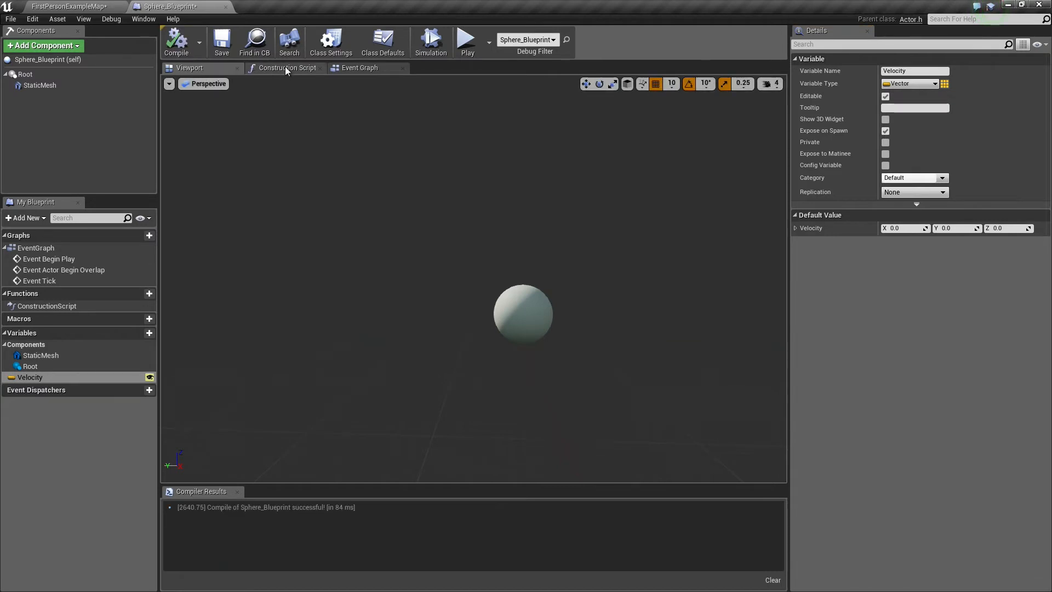
Add a Static Mesh component reference node to the Construction Script graph.
left_click(287, 67)
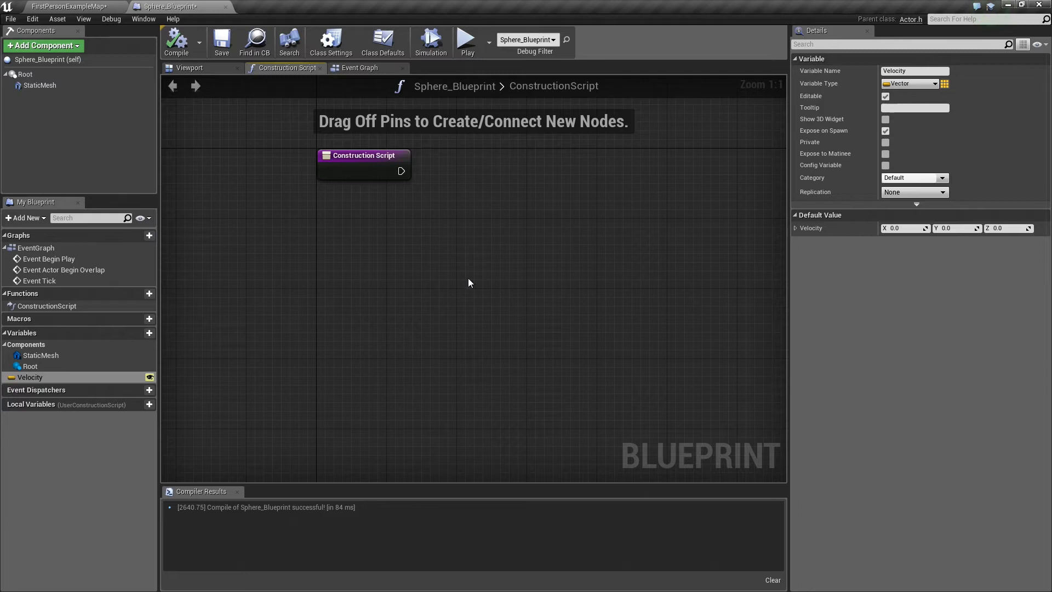
left_click(41, 355)
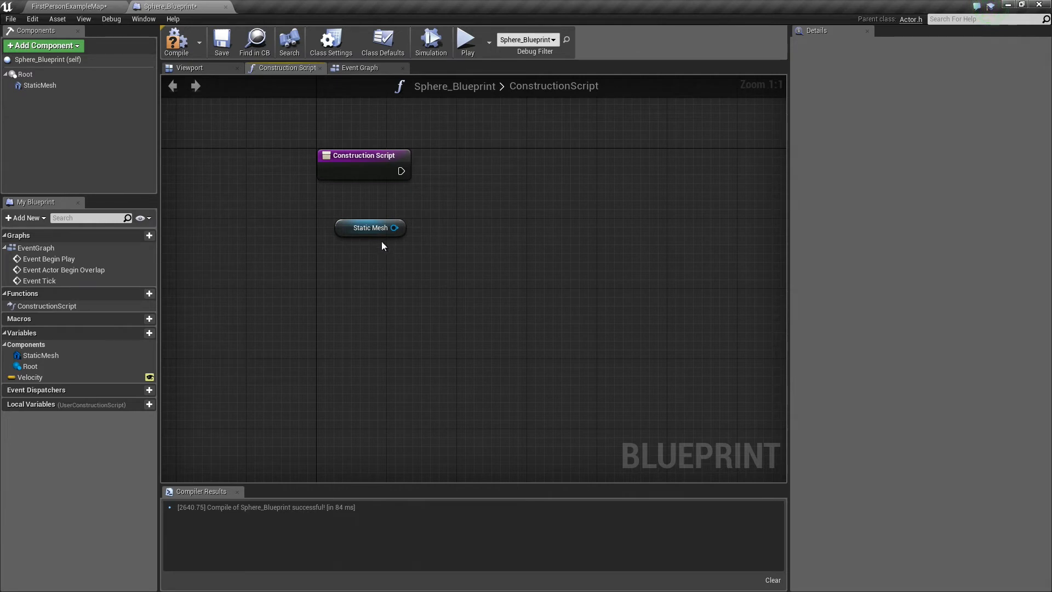
mouse_move(39, 85)
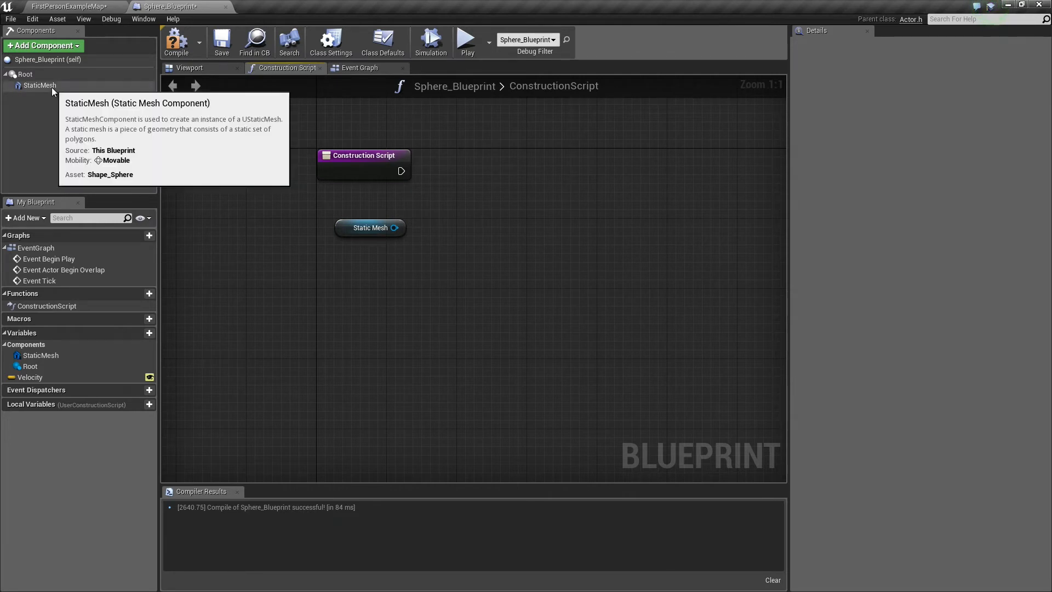
Enable Simulate Physics on the sphere's StaticMesh component.
left_click(39, 86)
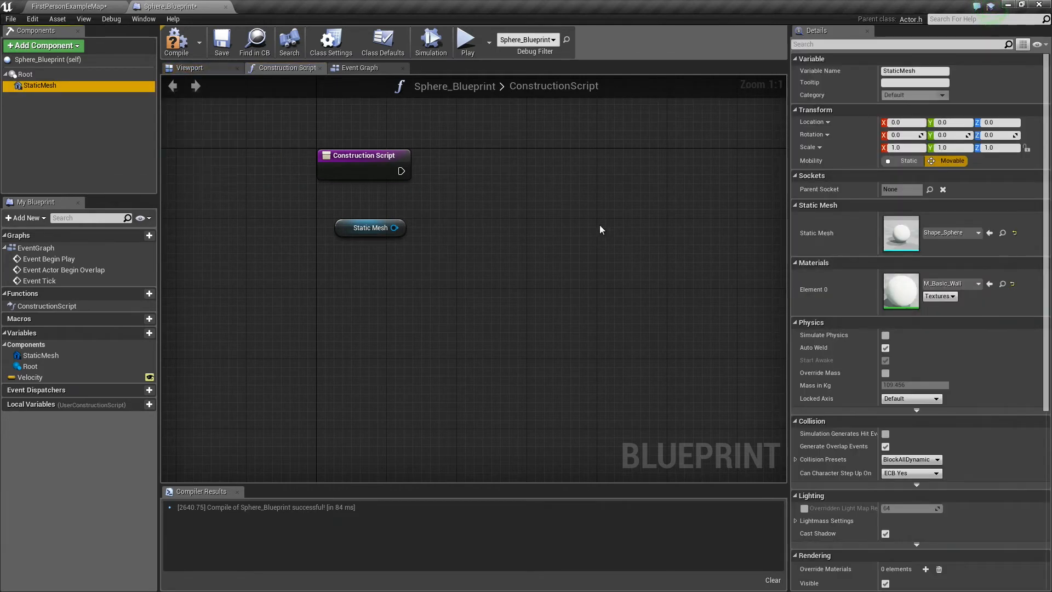
left_click(886, 335)
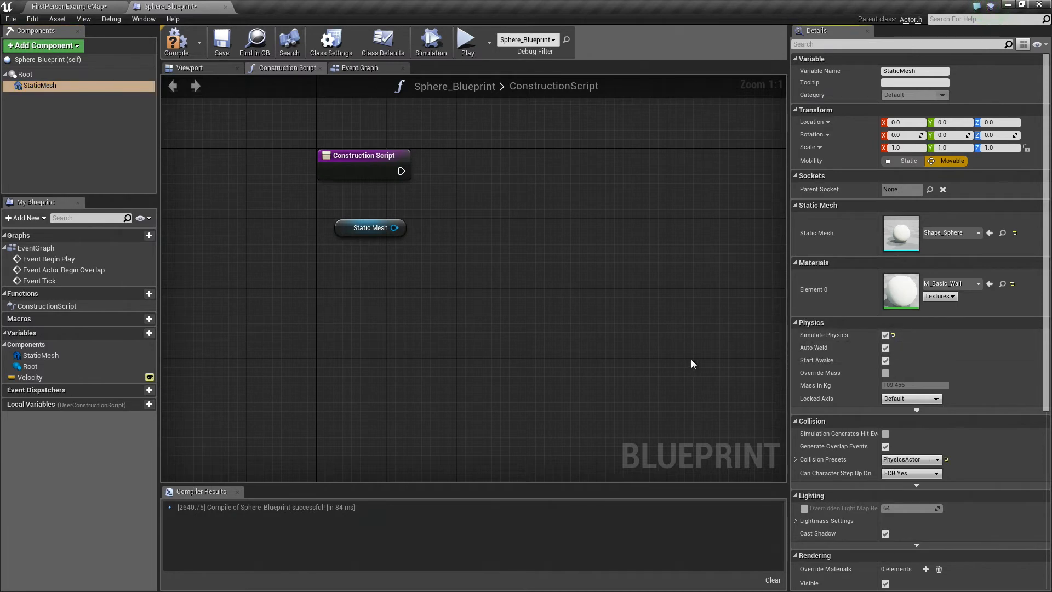
mouse_move(369, 228)
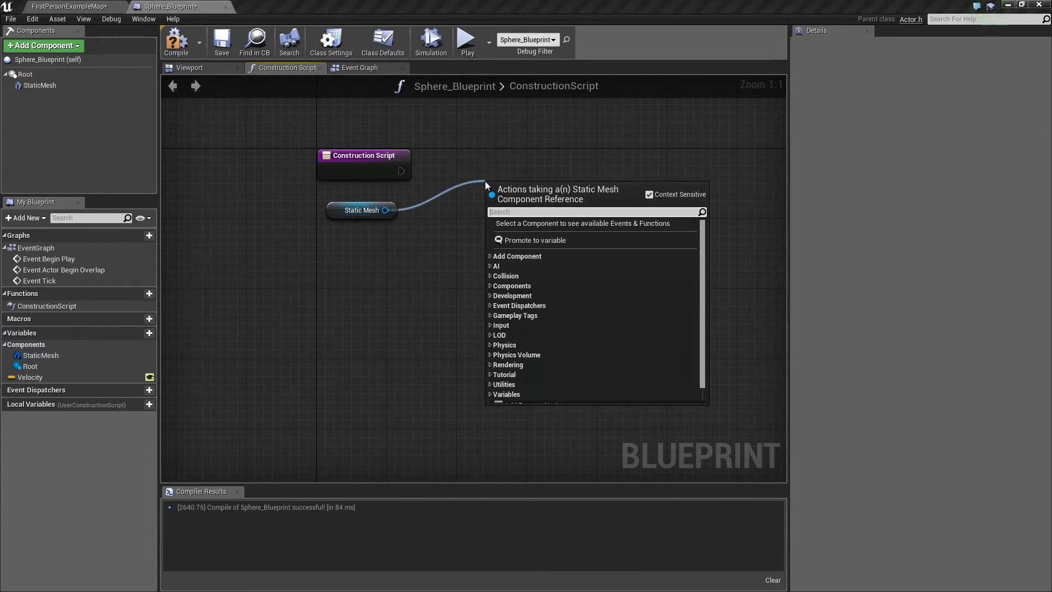
Wire a Set Physics Linear Velocity node from Static Mesh with Velocity as New Vel, then compile.
type("physics")
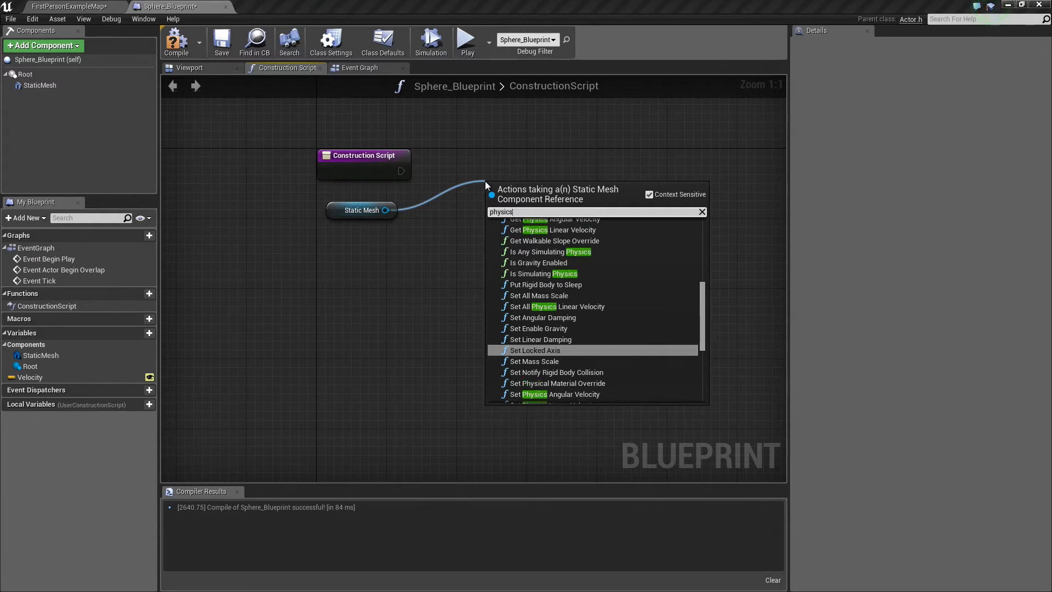
scroll("up", 3)
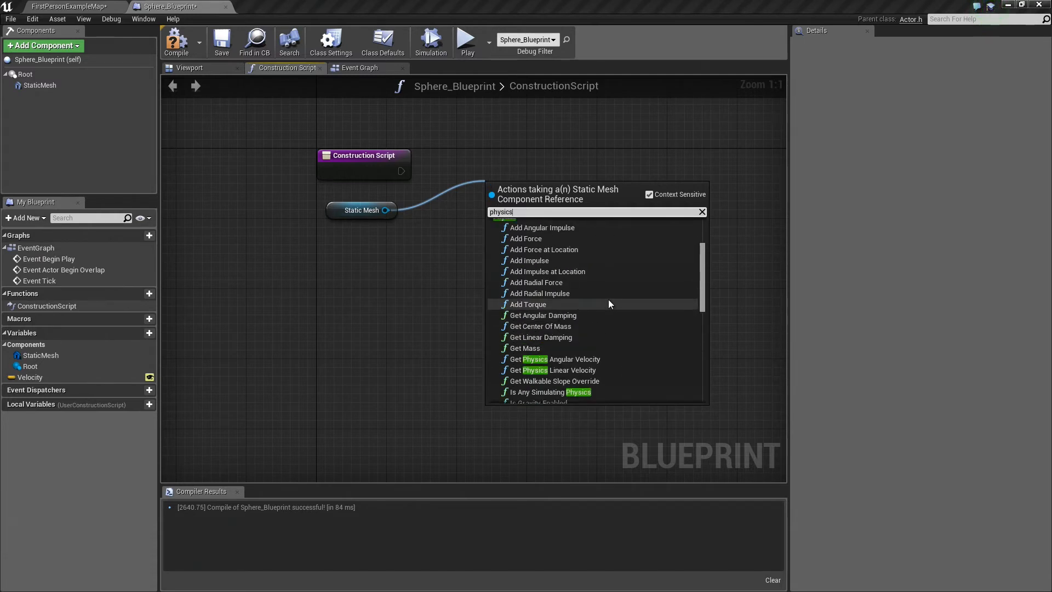
scroll("down", 3)
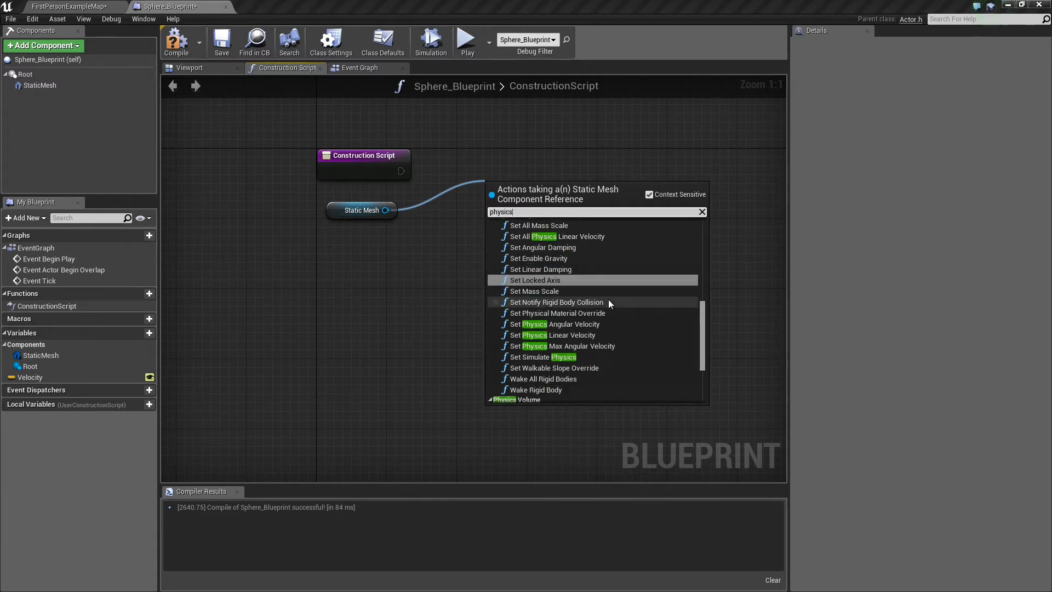
mouse_move(553, 335)
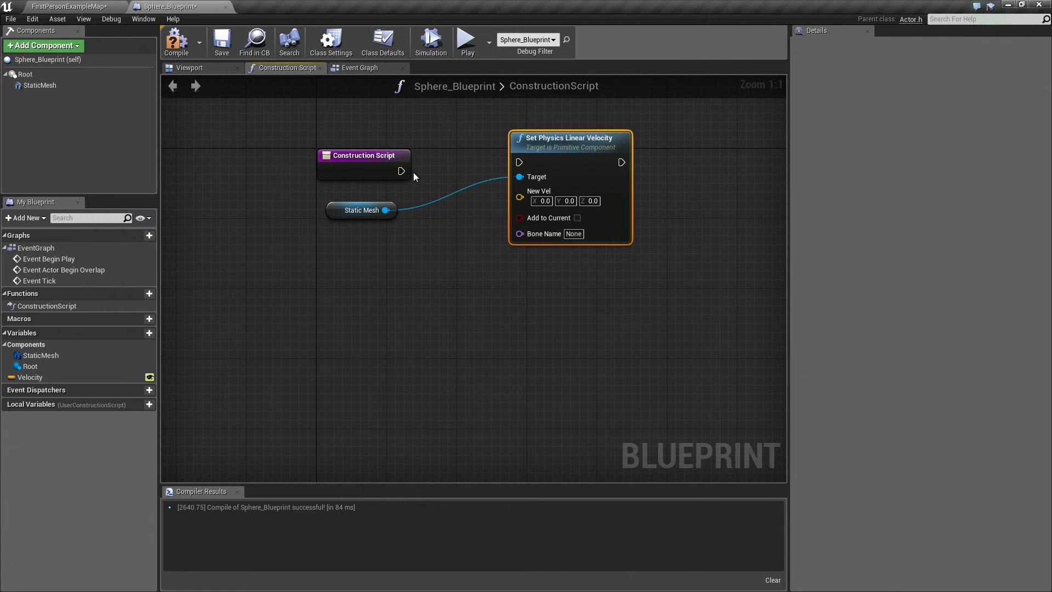
mouse_move(568, 146)
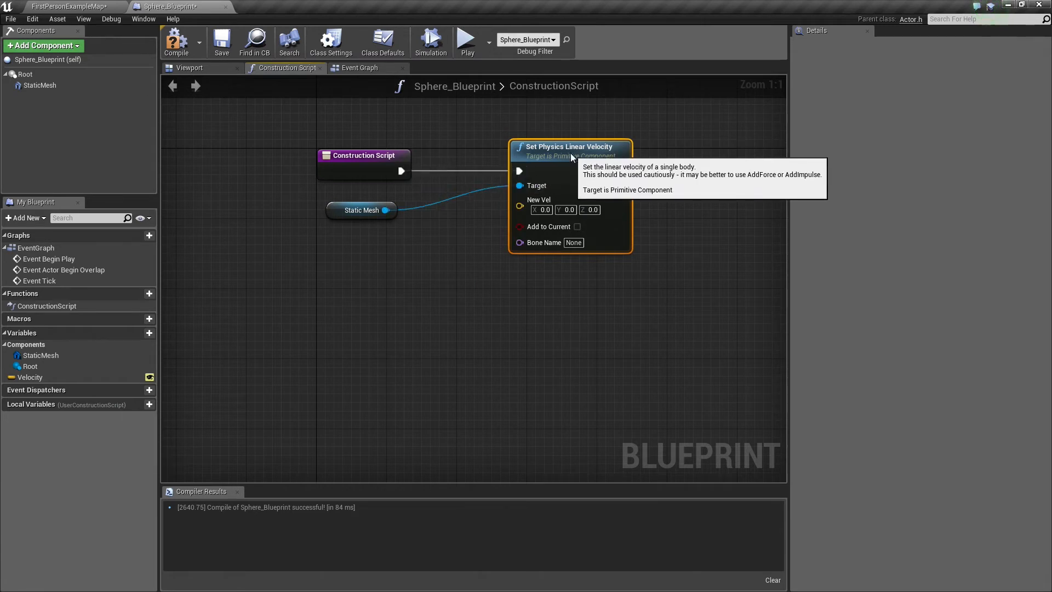
left_click(29, 376)
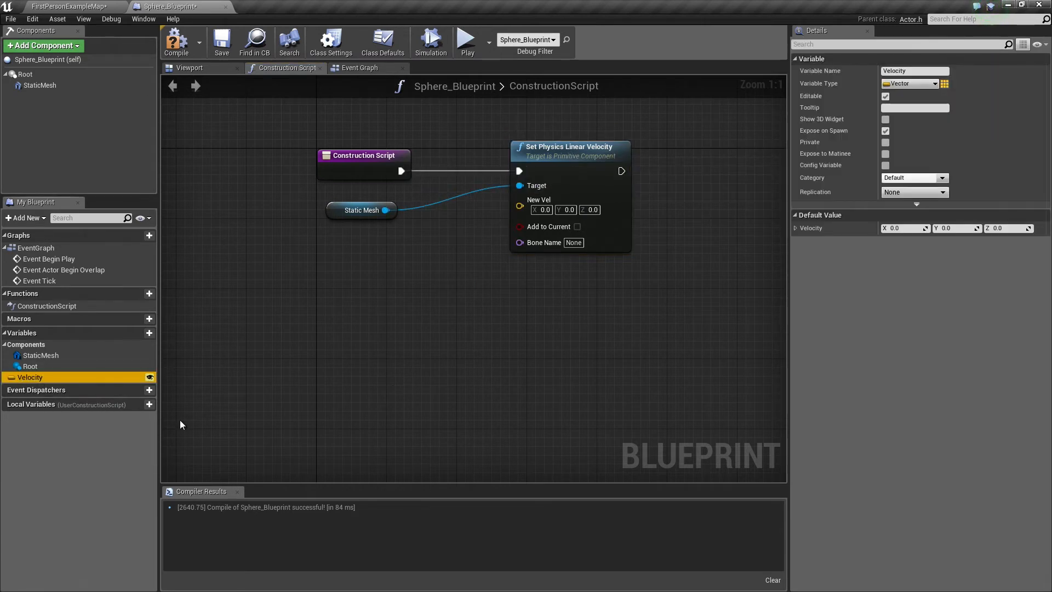
mouse_move(30, 377)
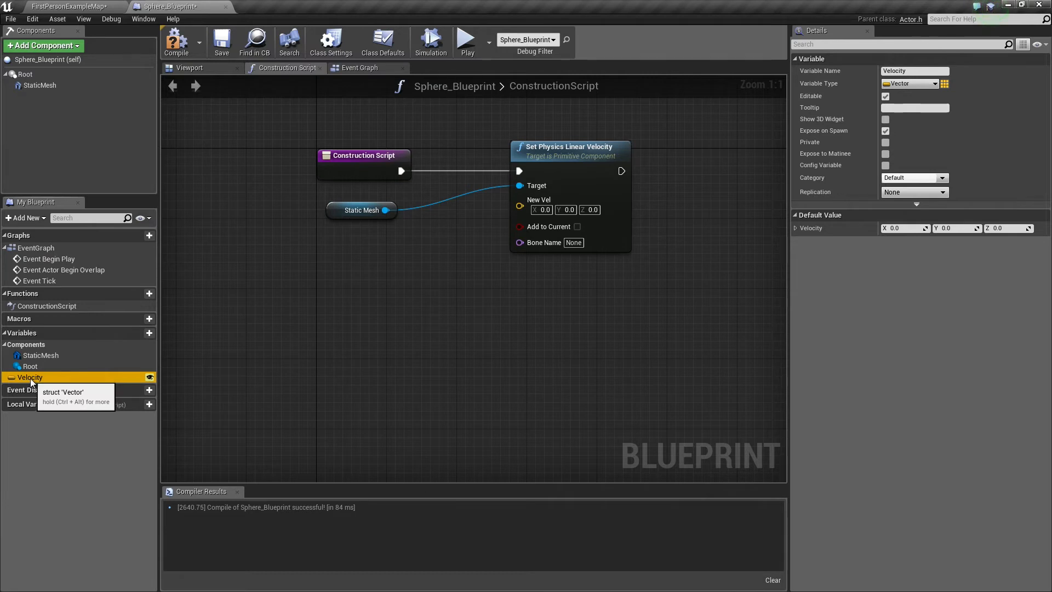
mouse_move(539, 205)
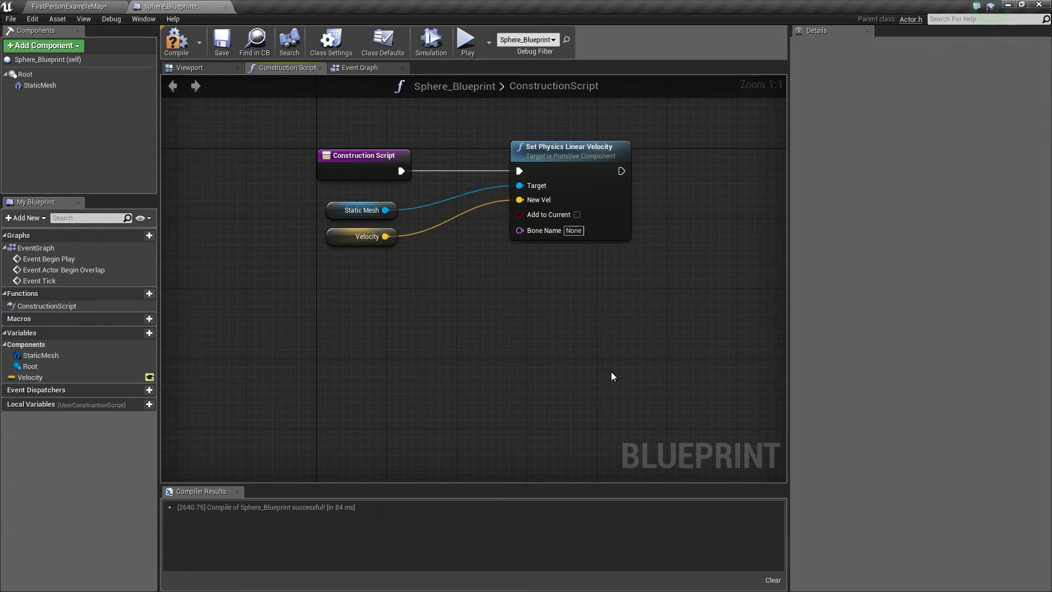
left_click(225, 42)
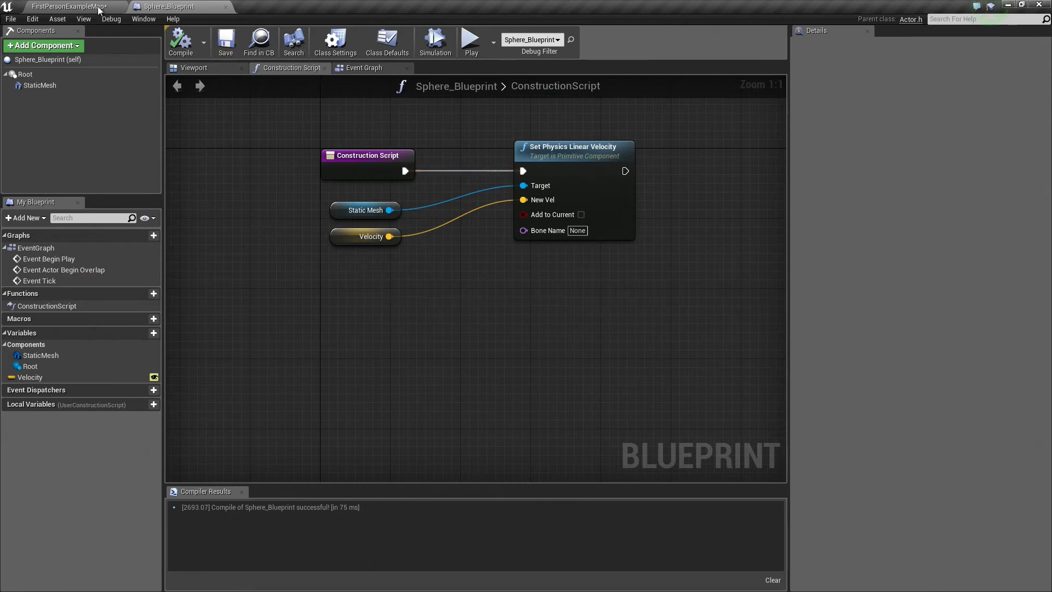
Back in the level, delete the placed Sphere_Blueprint and search the Modes panel for Target Point.
left_click(67, 7)
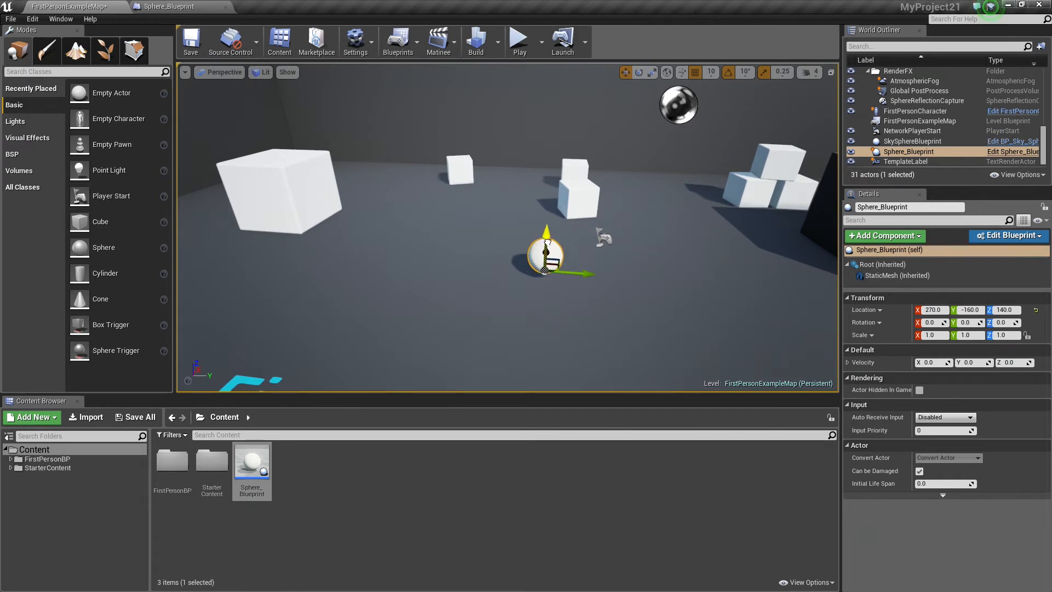
key("Delete")
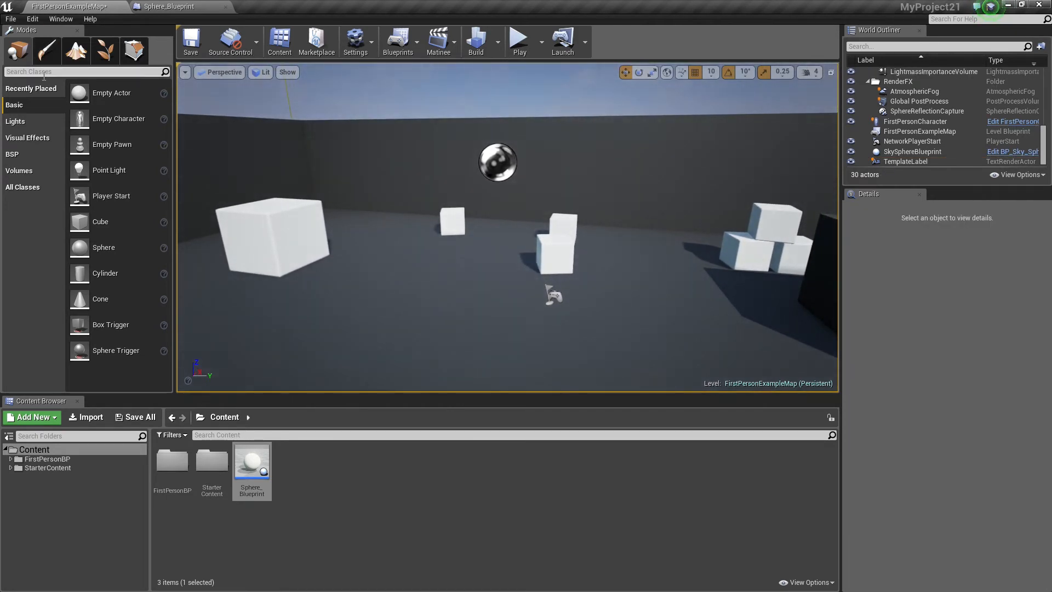
type("targe")
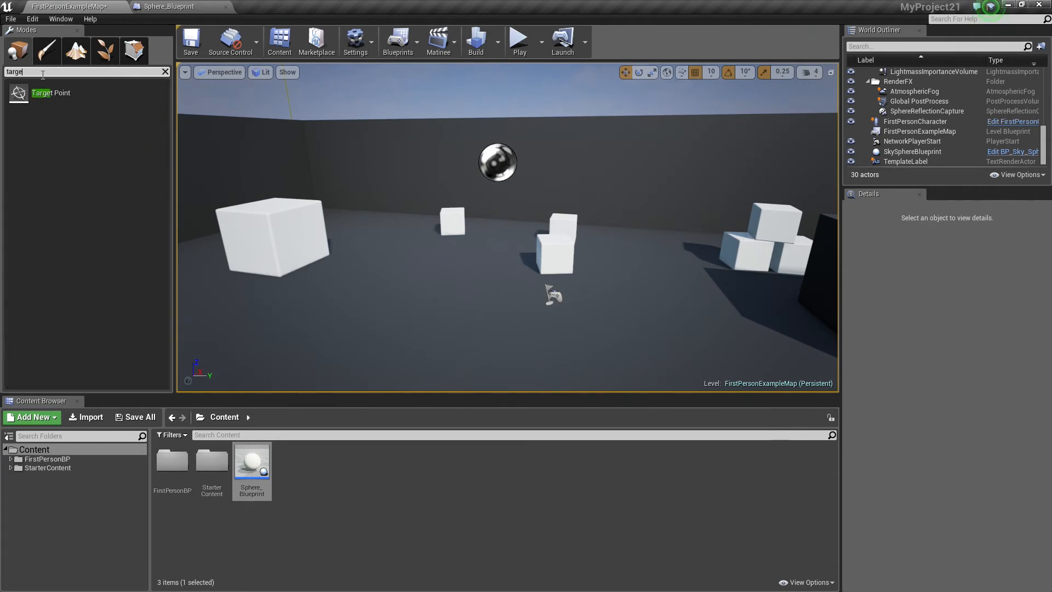
mouse_move(51, 92)
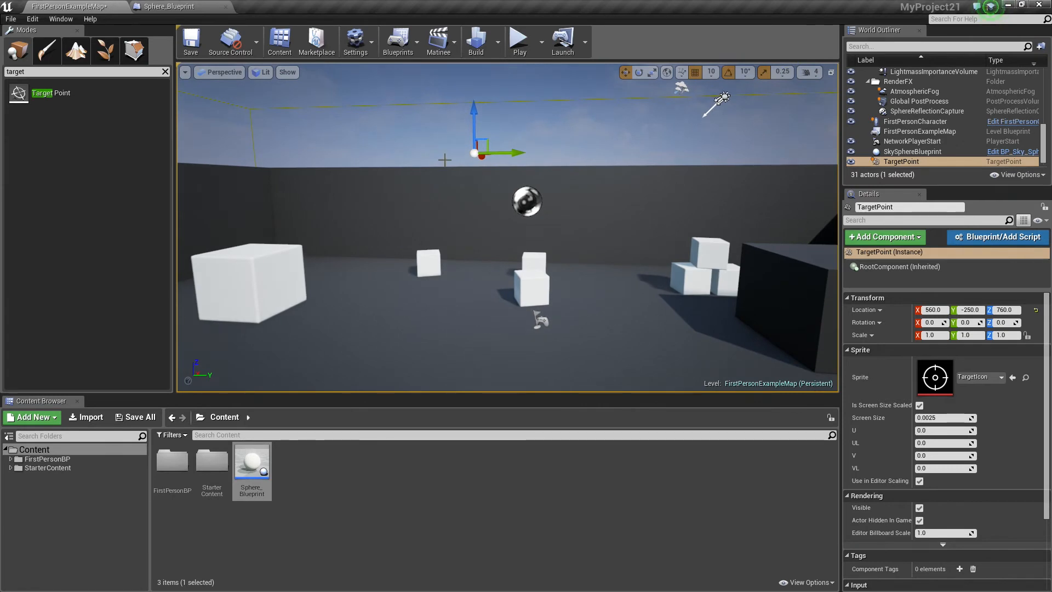
mouse_move(436, 199)
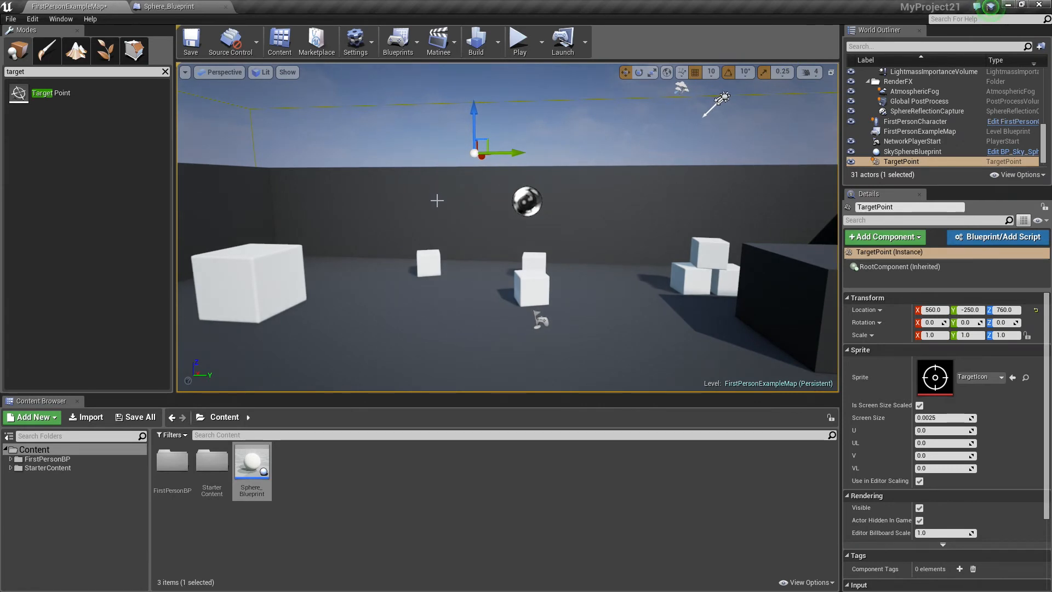
mouse_move(396, 42)
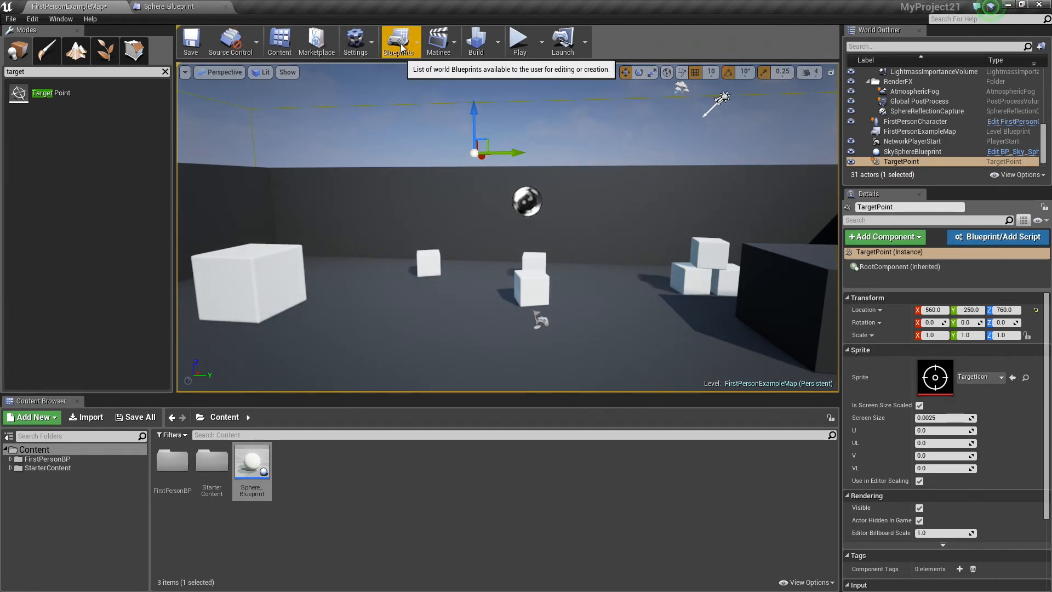
mouse_move(435, 139)
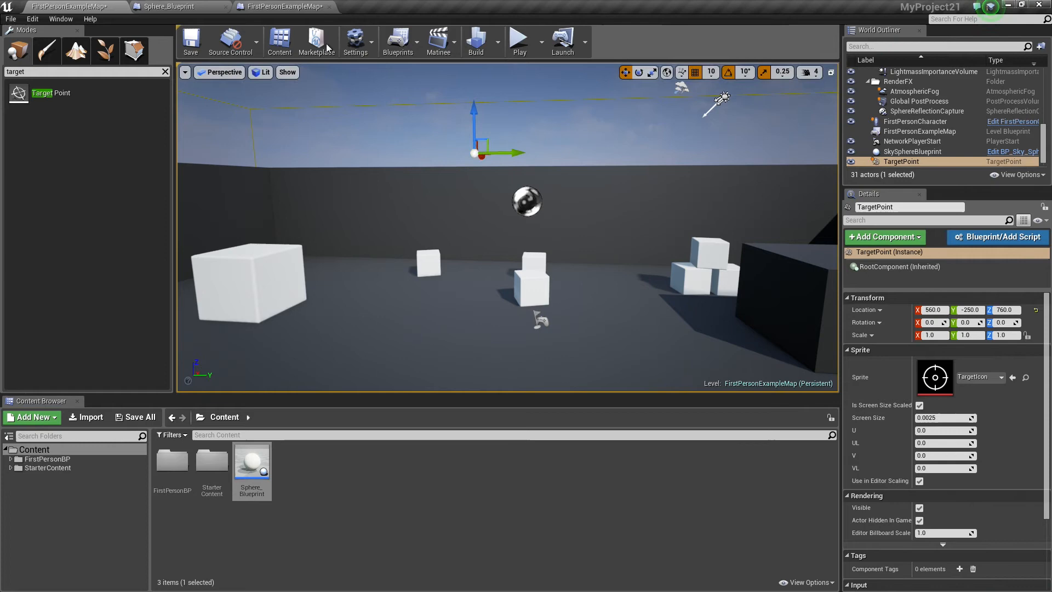
In the Level Blueprint, add a TargetPoint reference and an F key input event.
left_click(397, 40)
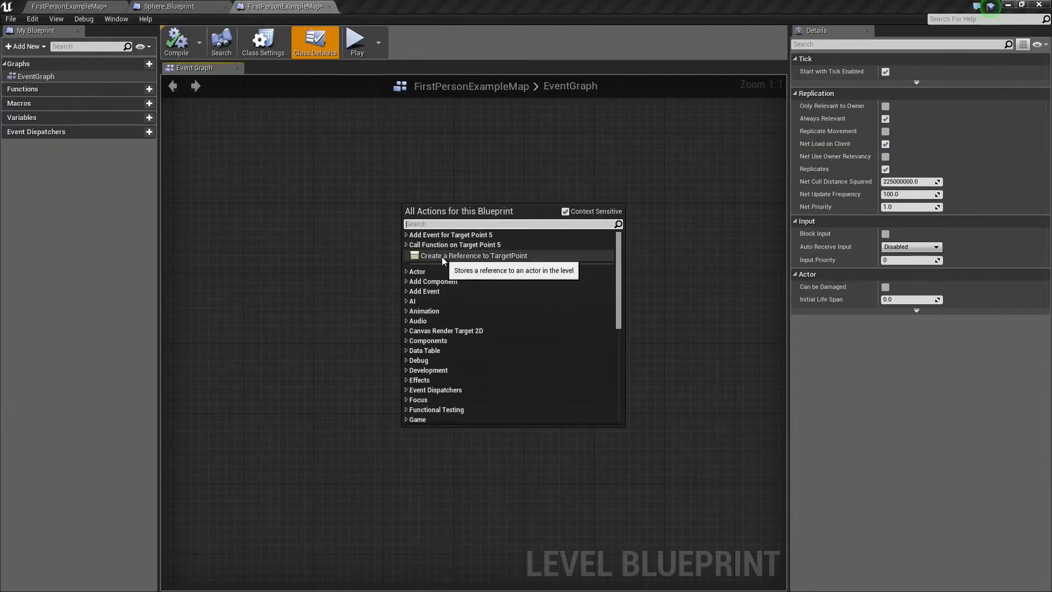
left_click(473, 255)
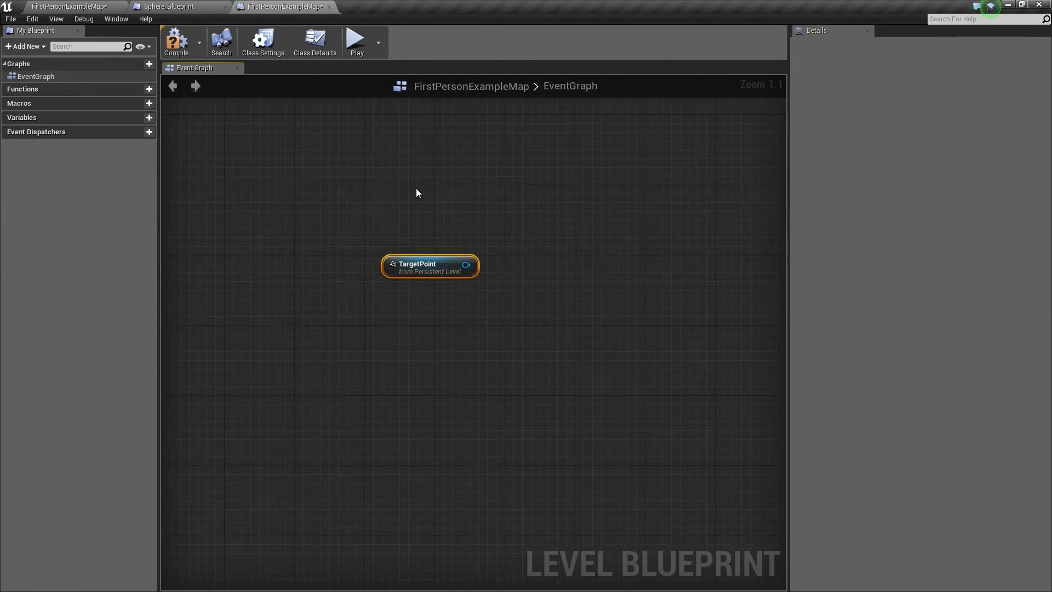
right_click(416, 193)
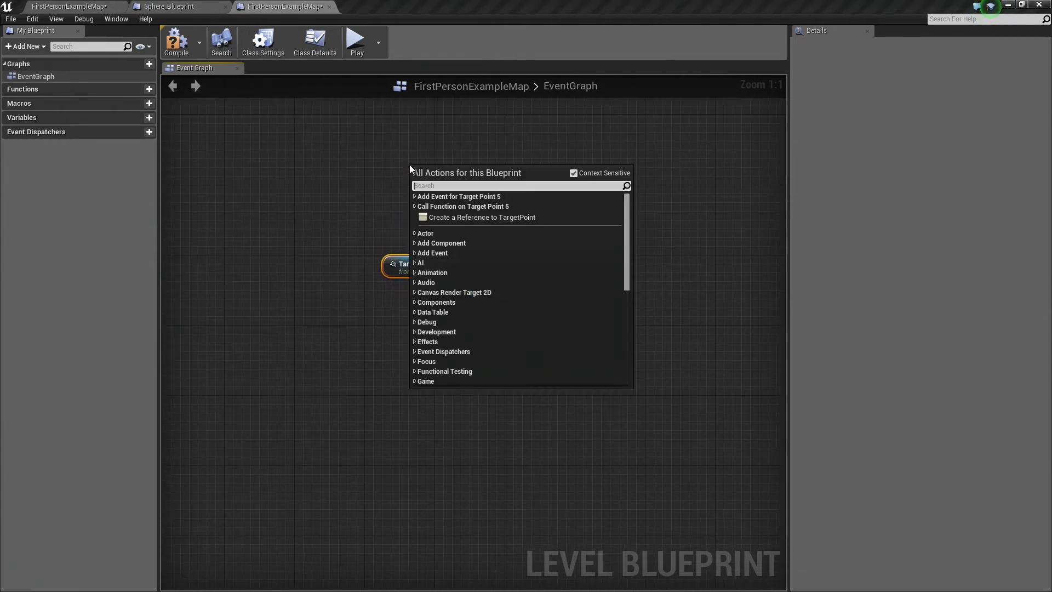
type("f")
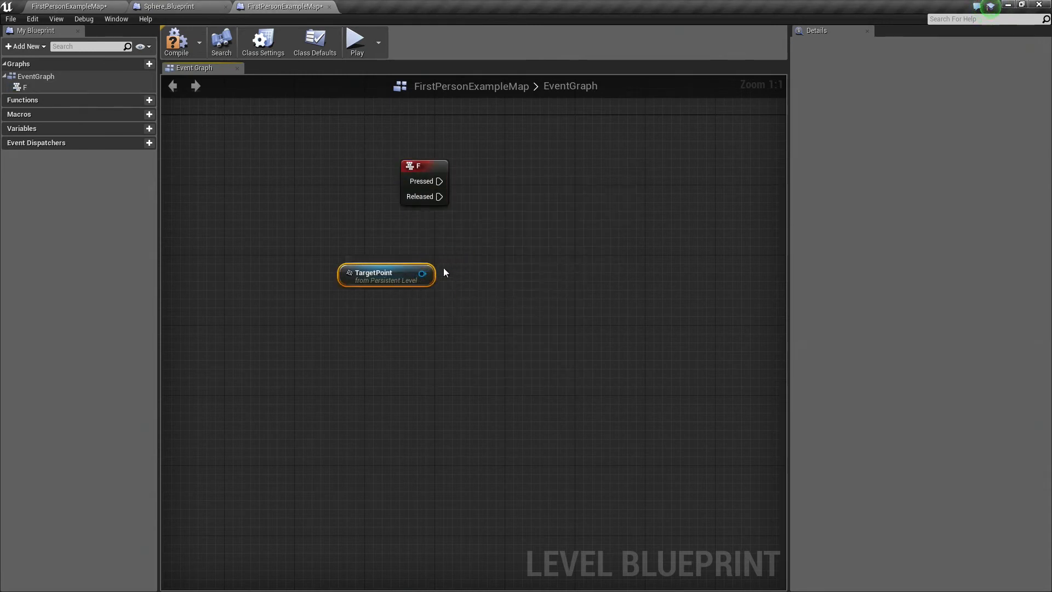
mouse_move(423, 276)
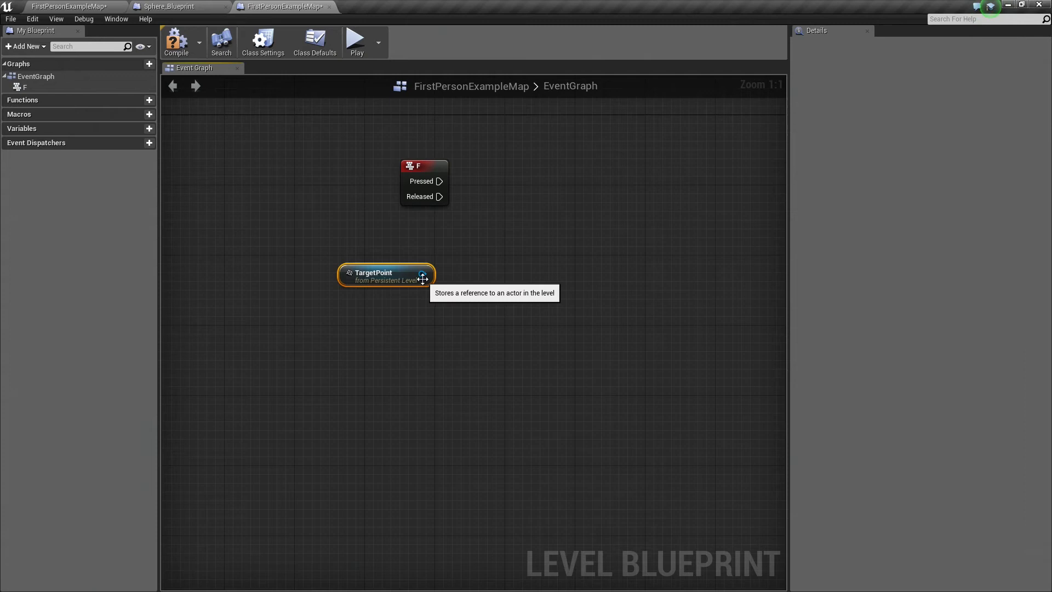
mouse_move(524, 255)
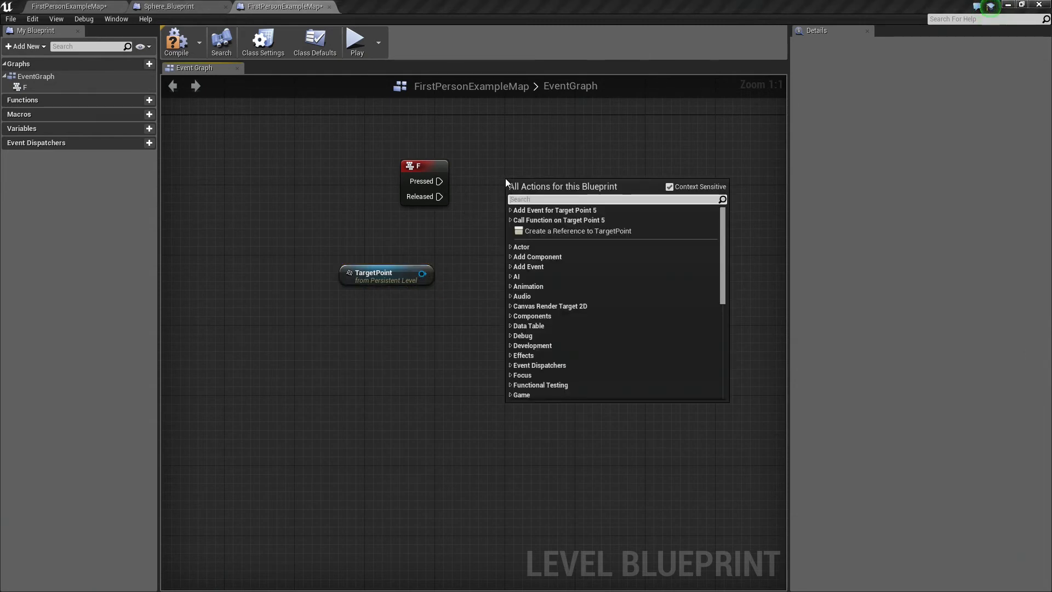
Add a Spawn Actor from Class node fed by the TargetPoint's Get Actor Transform.
type("spawn actor")
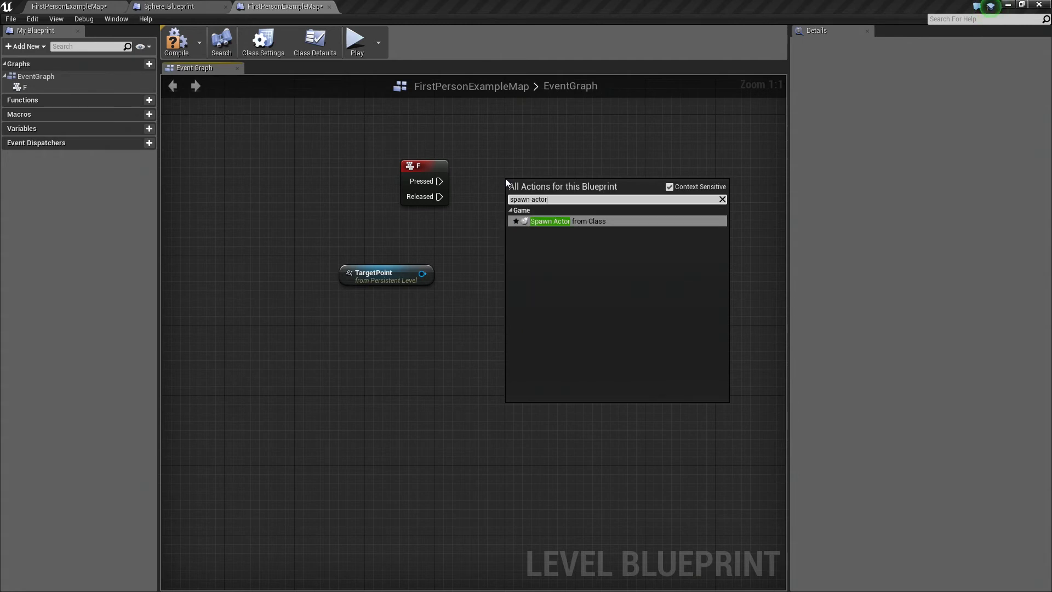
type("from")
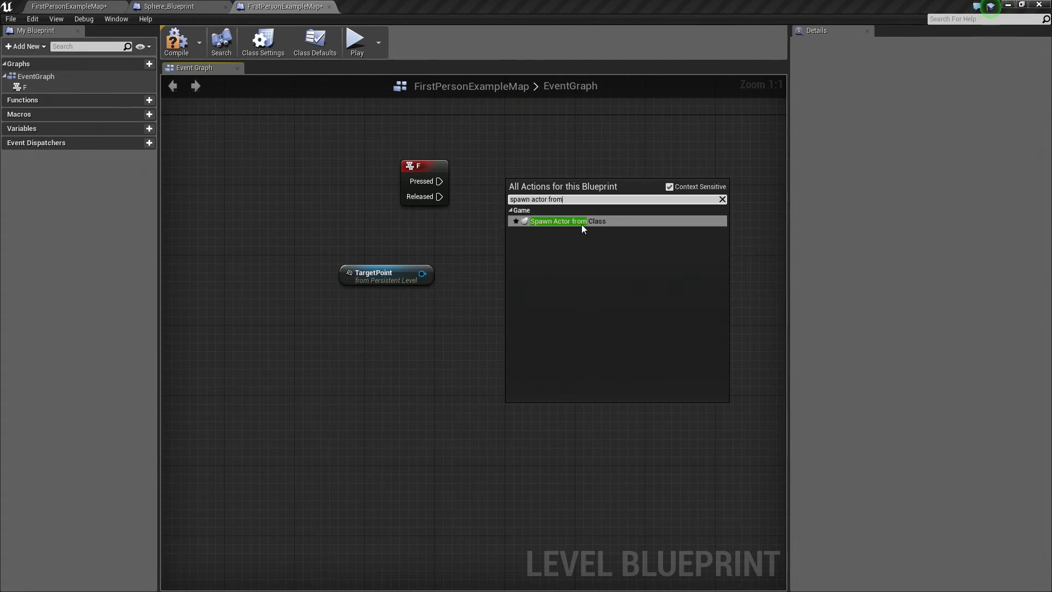
left_click(557, 220)
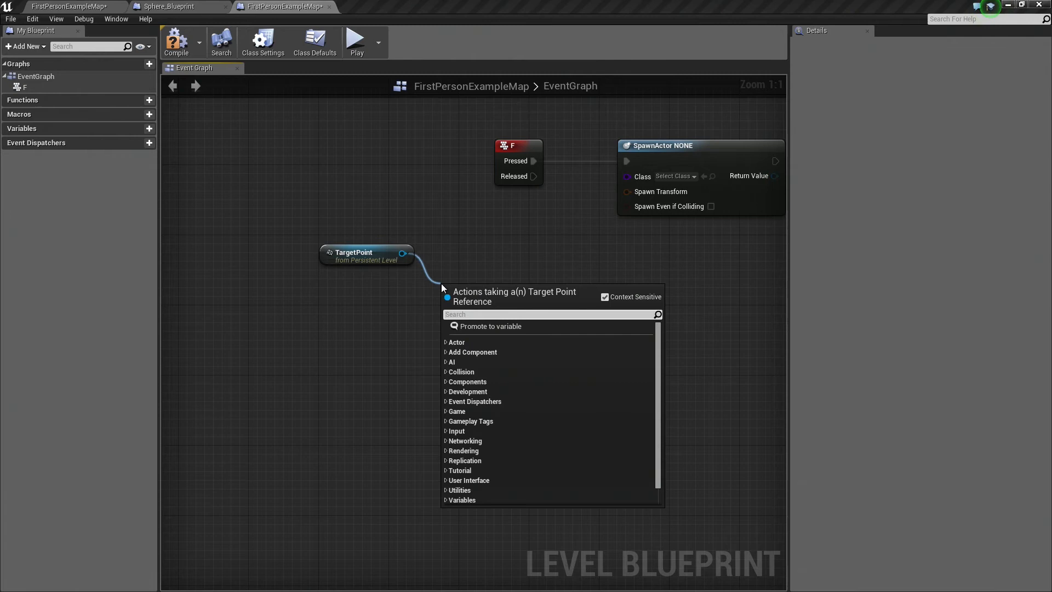
type("get actor")
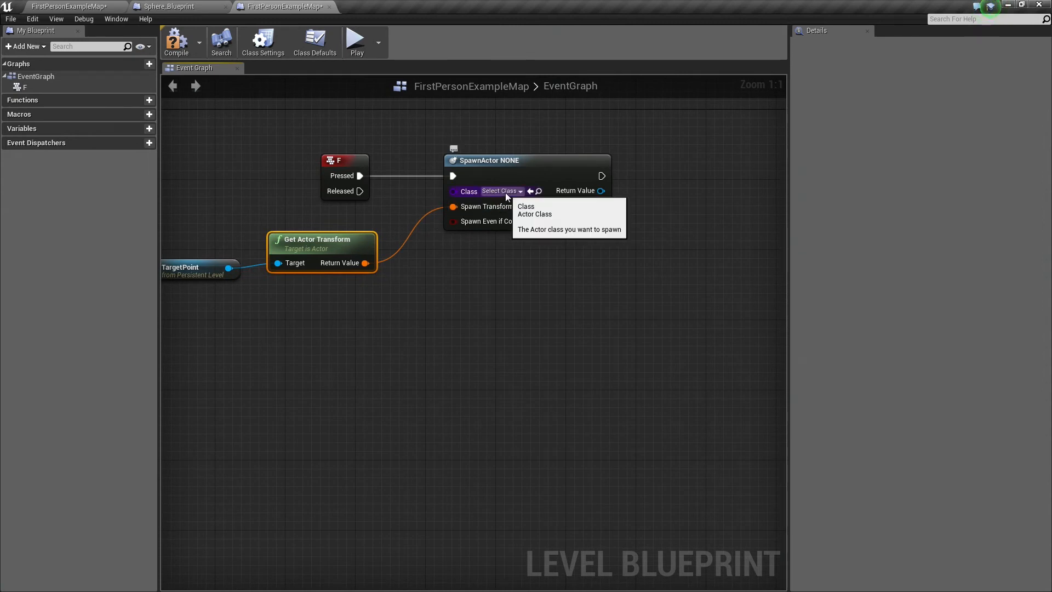
Set the SpawnActor node's class to Sphere_Blueprint, exposing its Velocity input.
type("sphere")
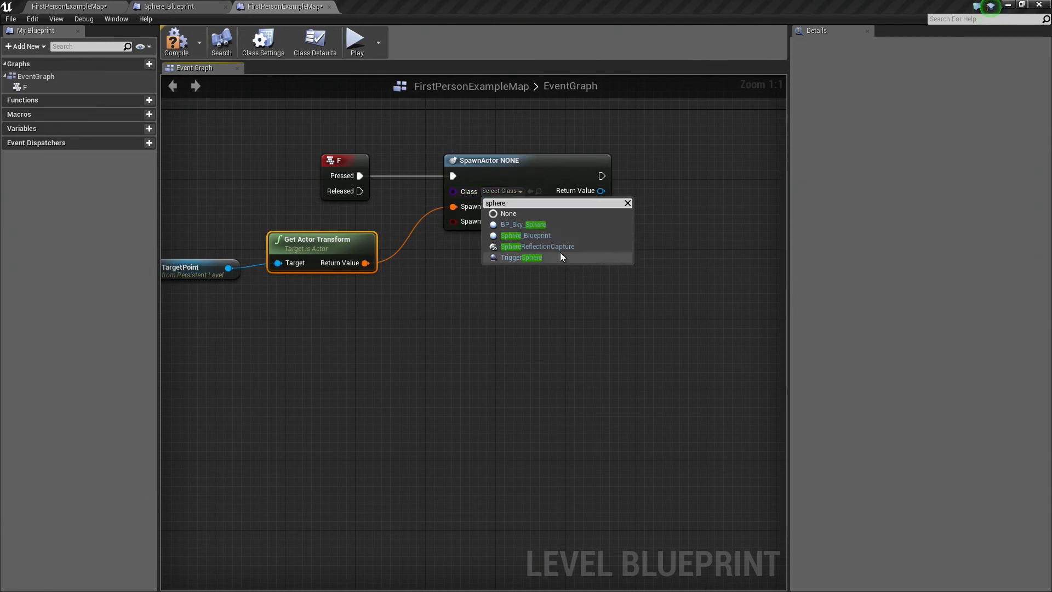
left_click(525, 236)
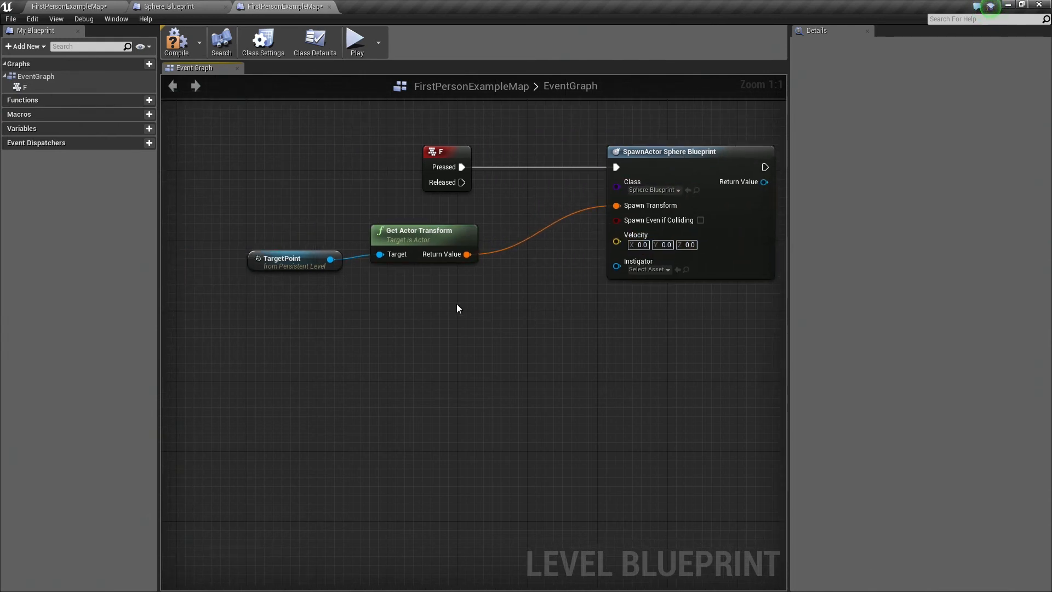
right_click(424, 294)
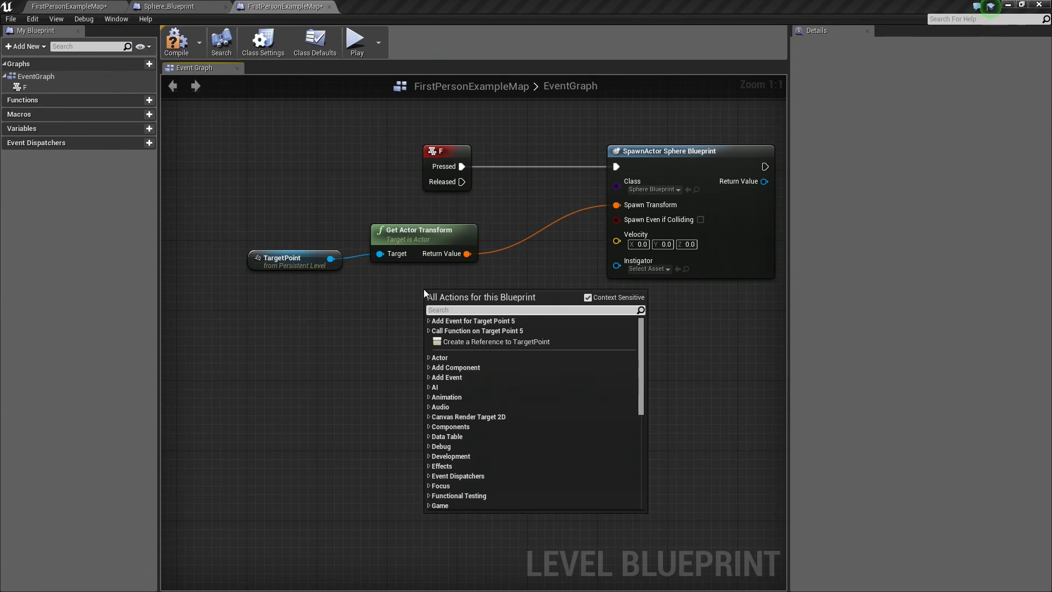
Add a Random Unit Vector node by searching the node list for random unit functions.
type("get random")
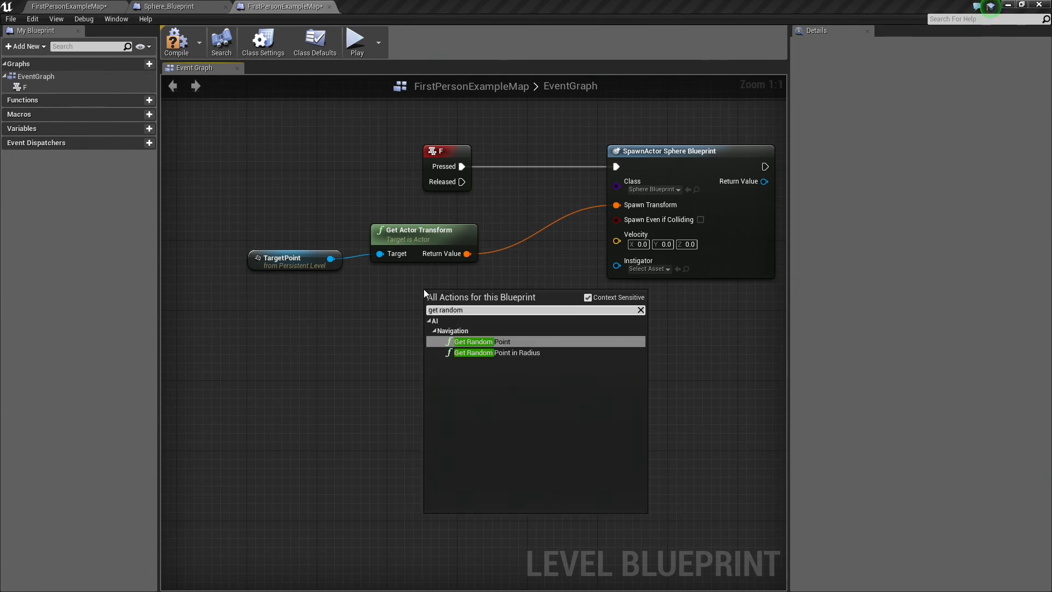
type("un")
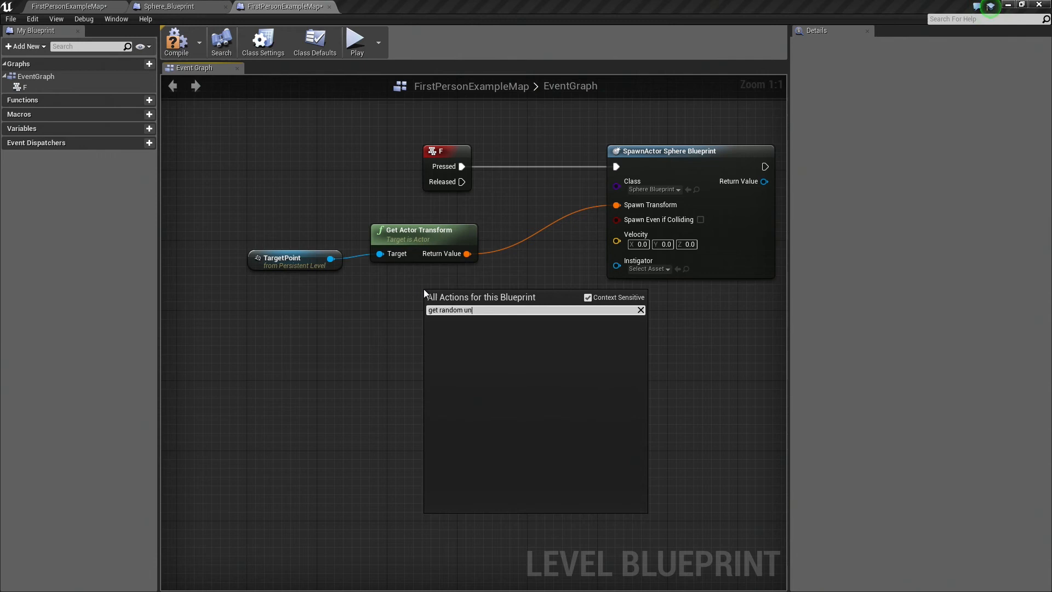
key("Backspace")
type("random")
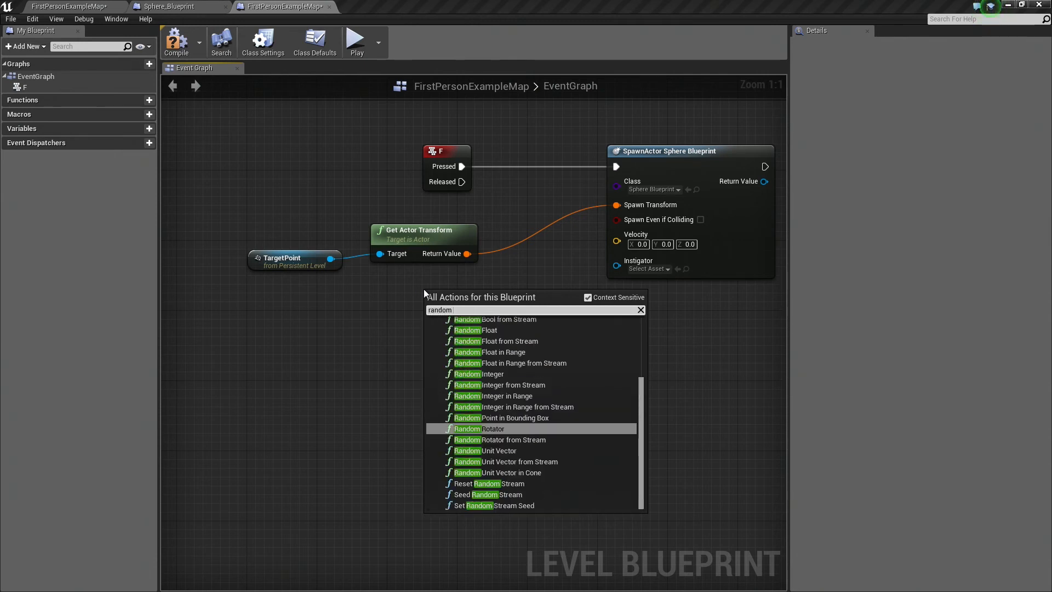
type("unit")
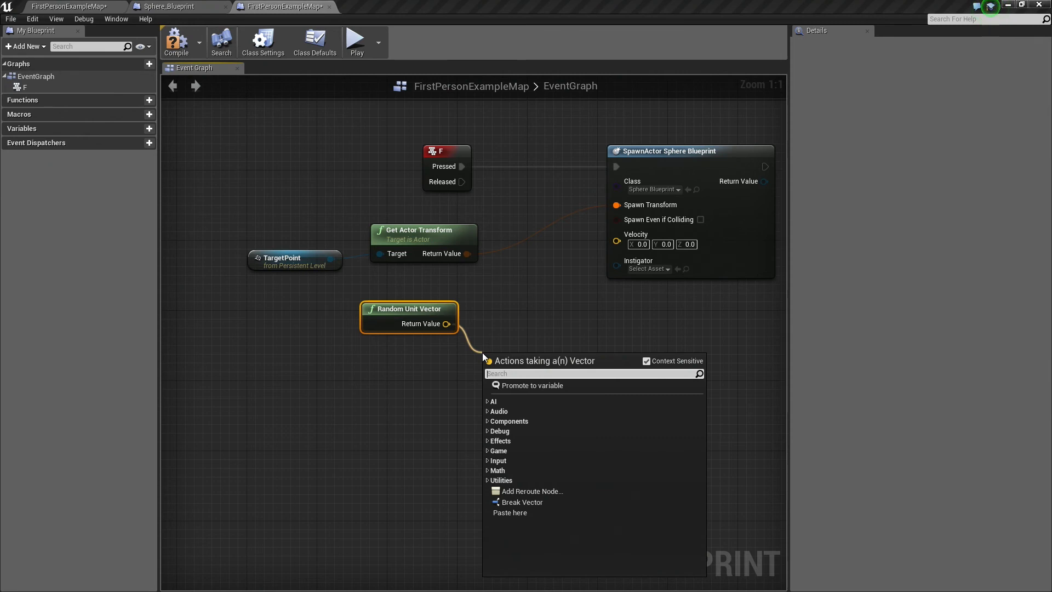
Multiply the random unit vector by 500 with a vector-times-float node.
type("B")
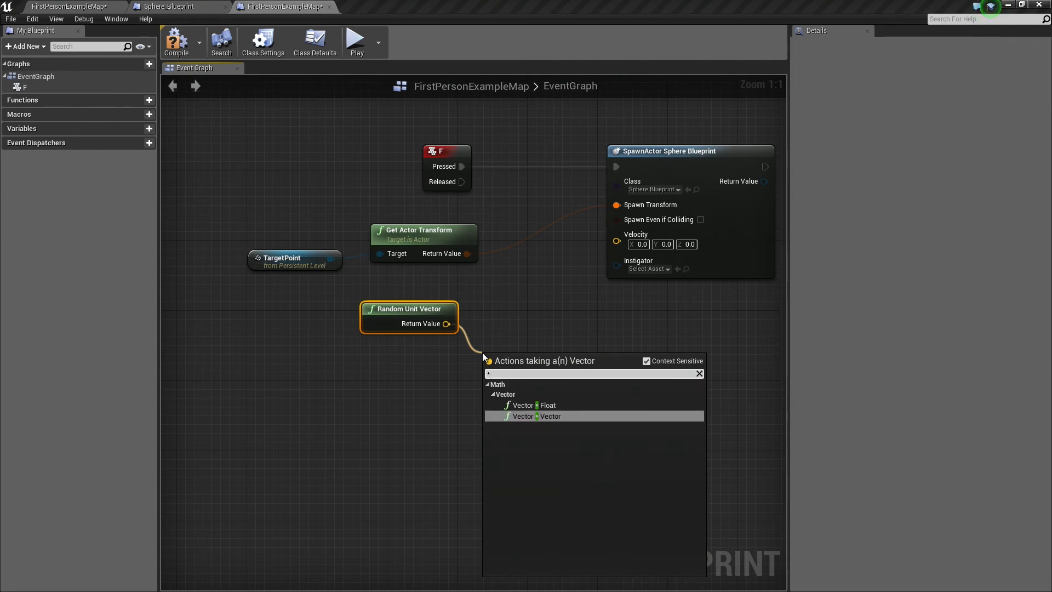
left_click(522, 417)
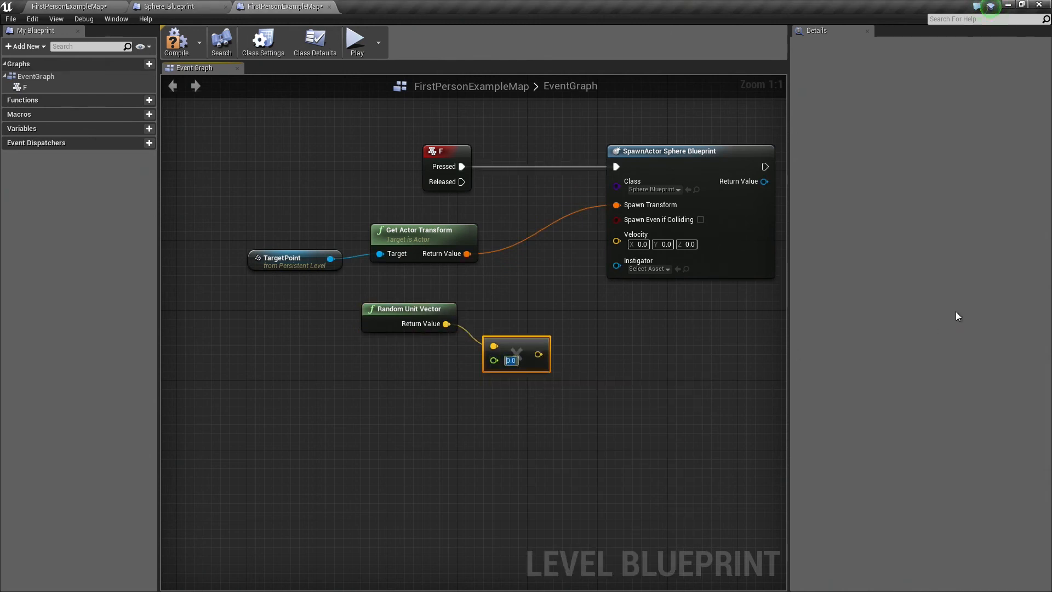
type("500")
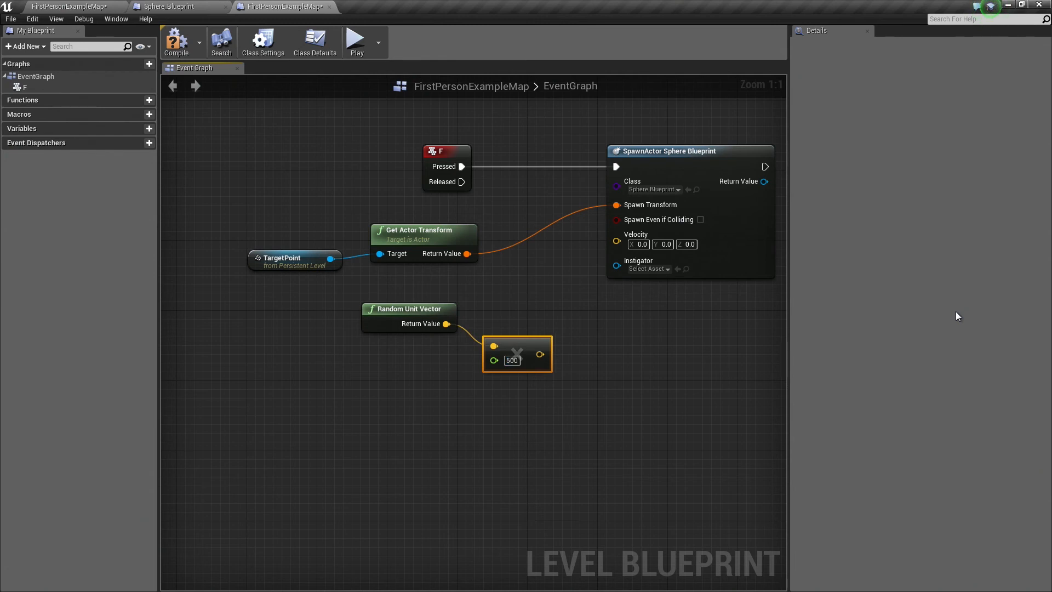
mouse_move(540, 354)
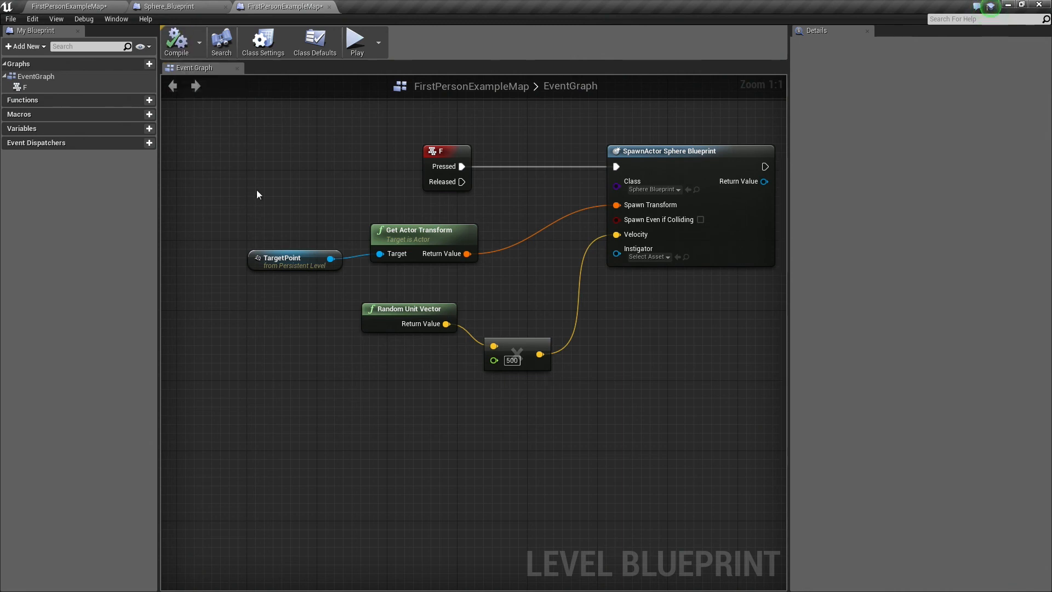
Return to the FirstPersonExampleMap tab and start Play mode to test sphere spawning.
left_click(276, 7)
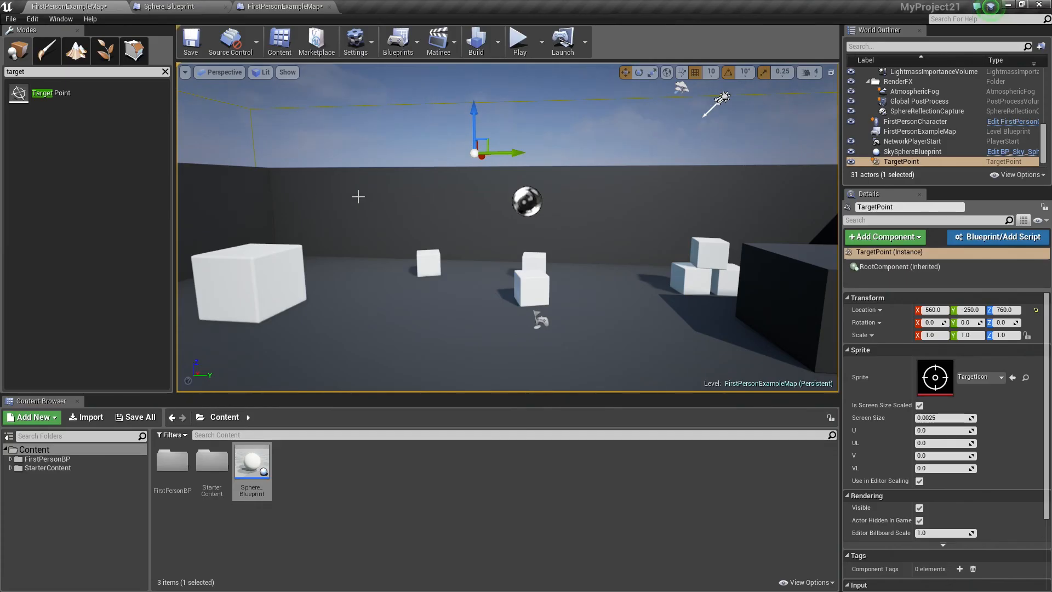
mouse_move(519, 38)
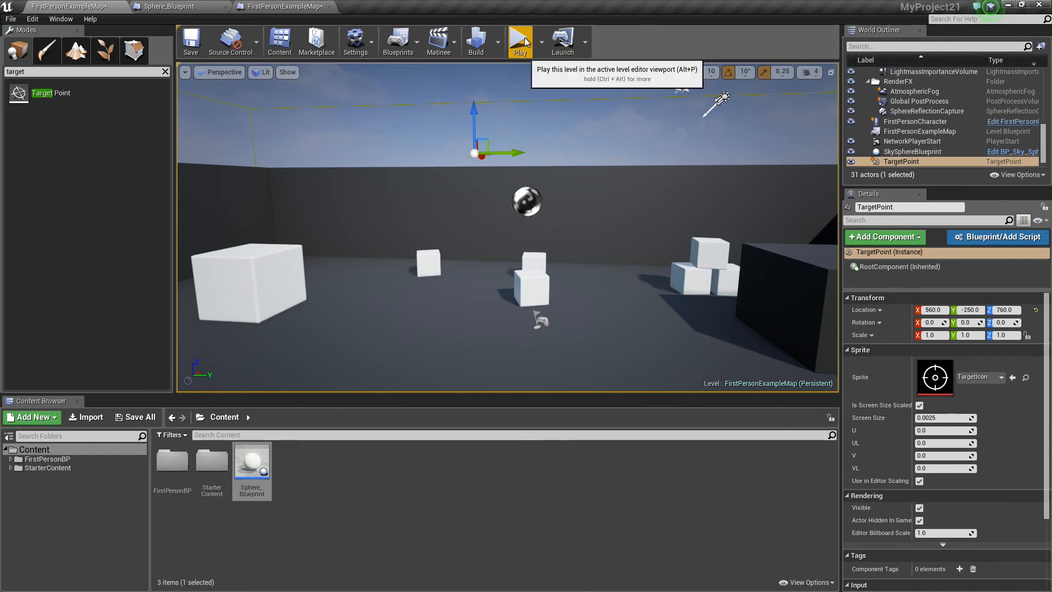
left_click(519, 38)
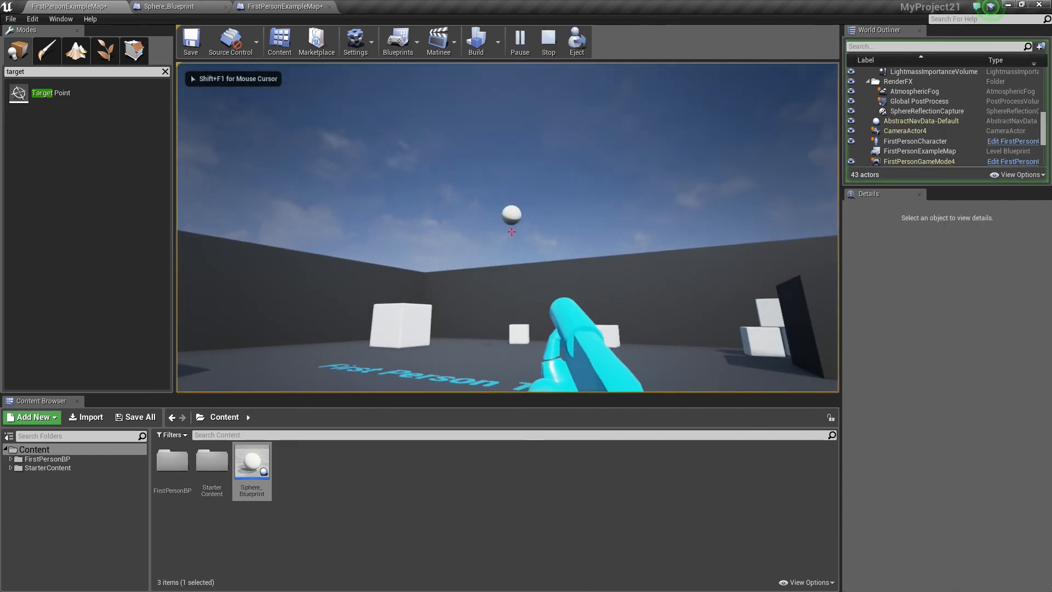